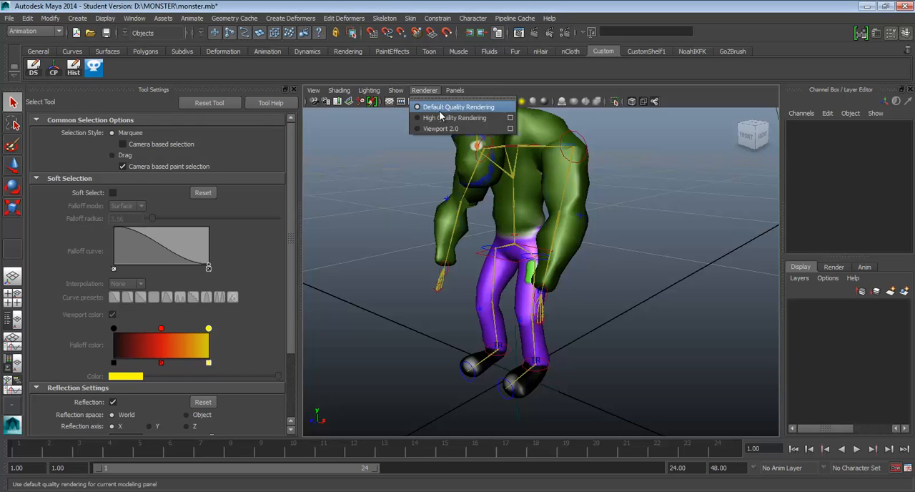
- Switch the monster scene's viewport renderer to Default Quality Rendering
{"action": "left_click", "coordinate": [455, 117]}
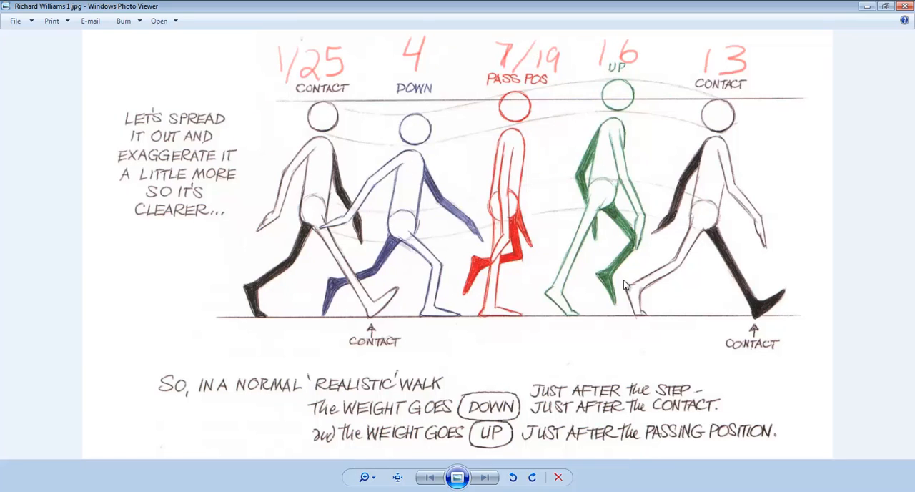
{"action": "mouse_move", "coordinate": [517, 220]}
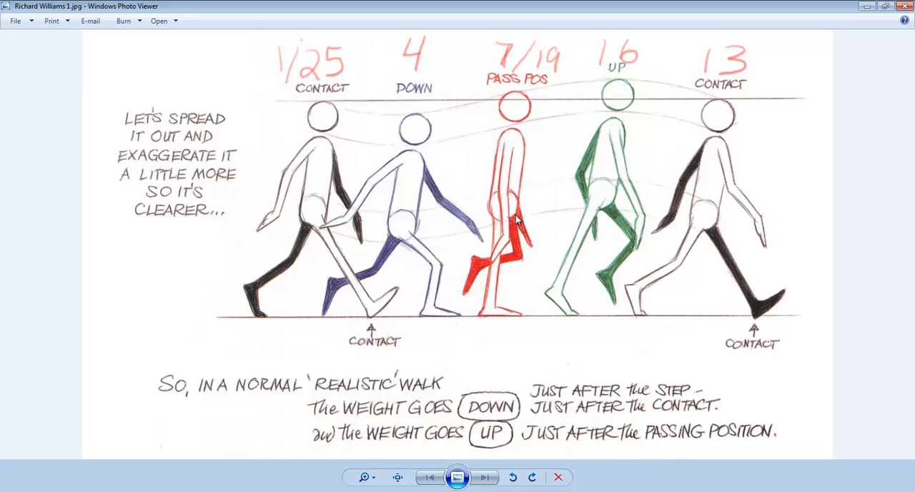
{"action": "mouse_move", "coordinate": [520, 163]}
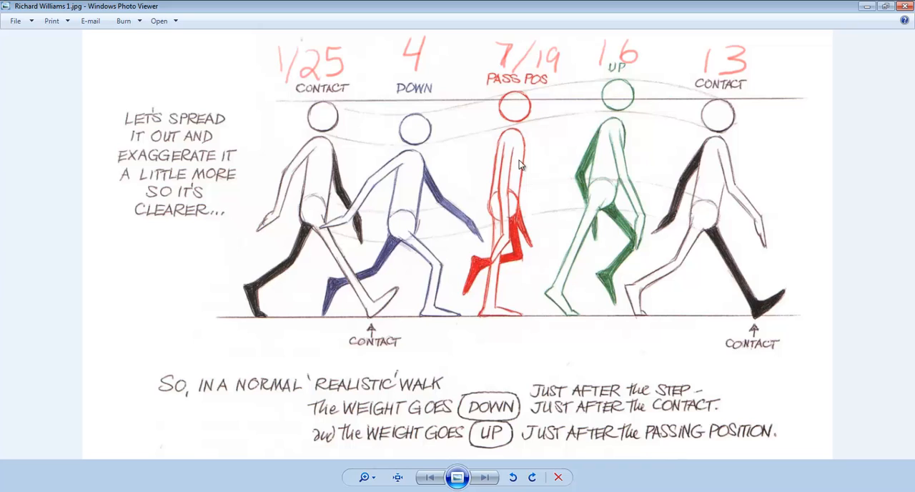
{"action": "mouse_move", "coordinate": [378, 230]}
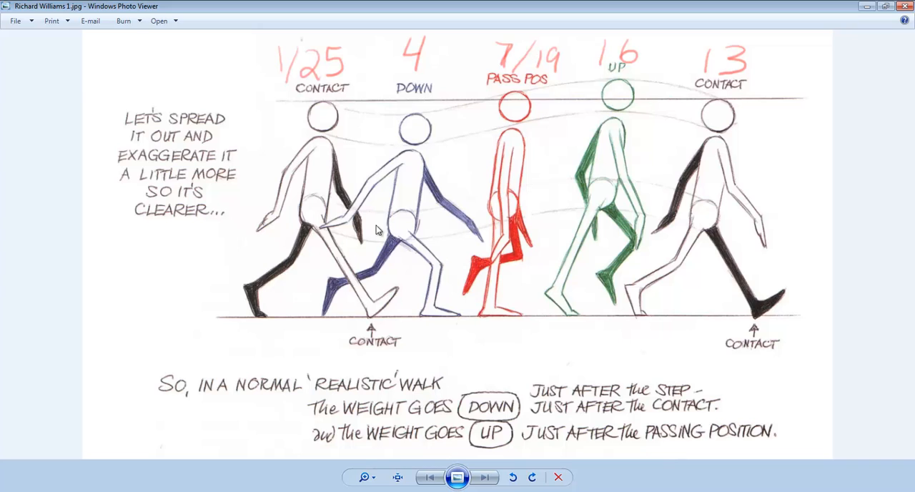
{"action": "mouse_move", "coordinate": [699, 262]}
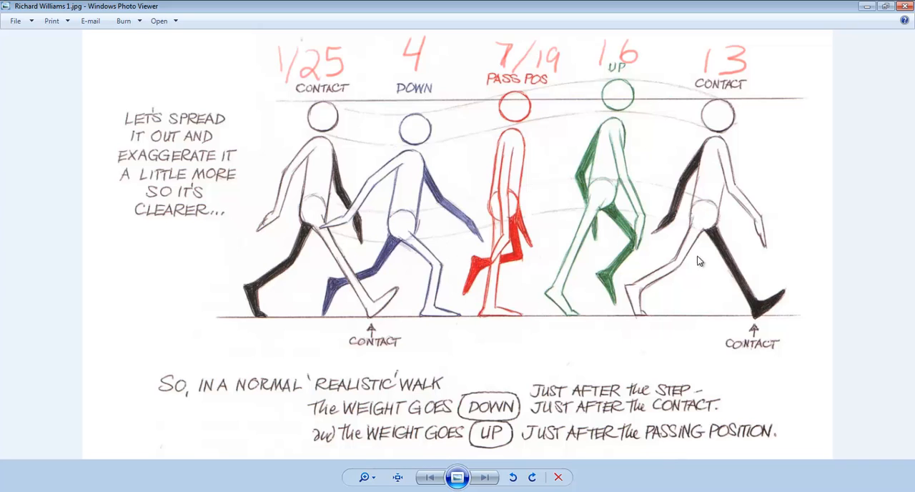
{"action": "mouse_move", "coordinate": [245, 273]}
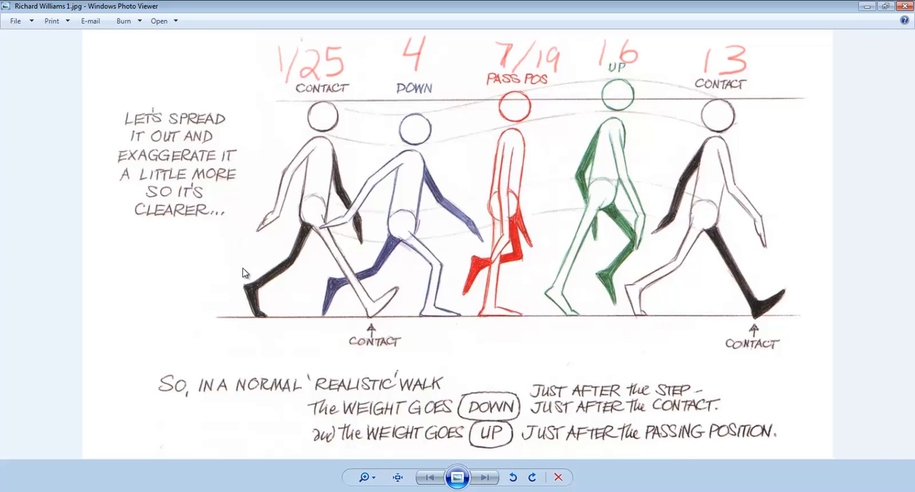
{"action": "mouse_move", "coordinate": [440, 222]}
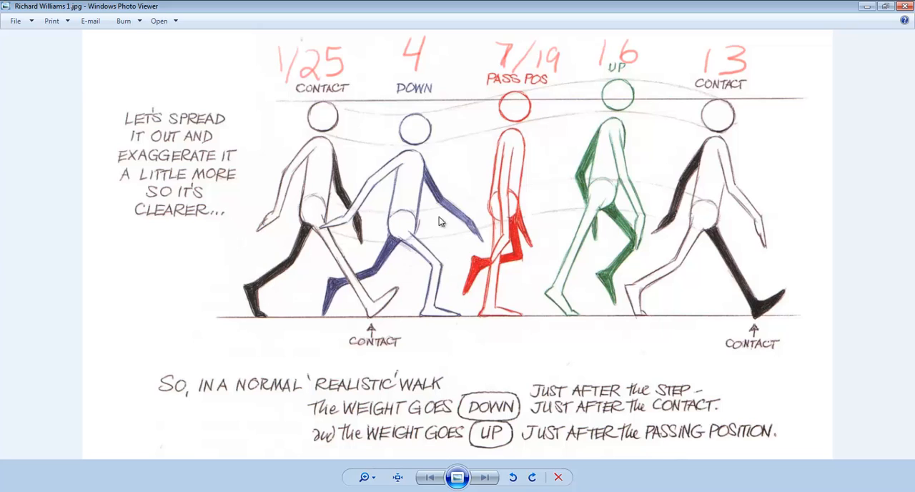
{"action": "mouse_move", "coordinate": [487, 237]}
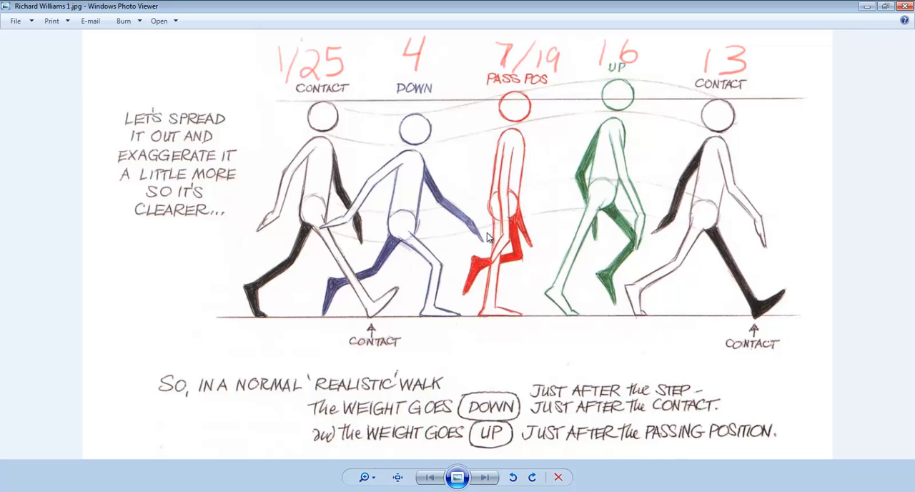
{"action": "mouse_move", "coordinate": [303, 202]}
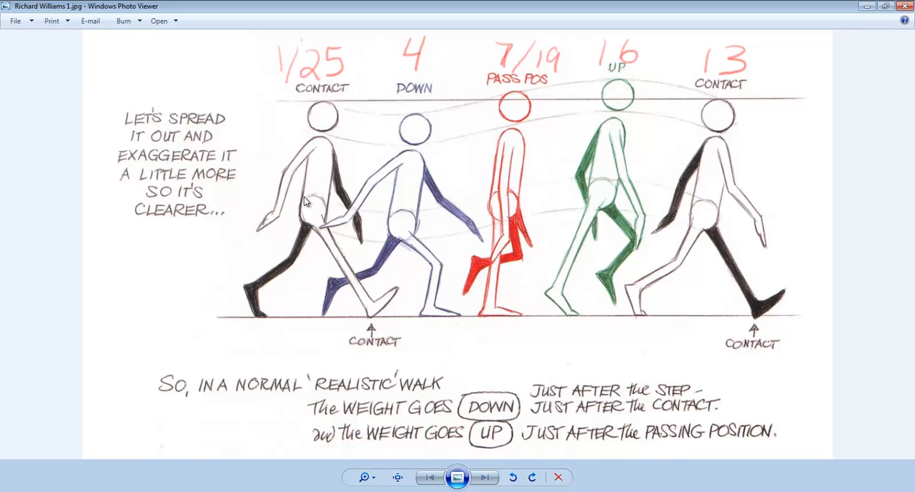
{"action": "mouse_move", "coordinate": [706, 214]}
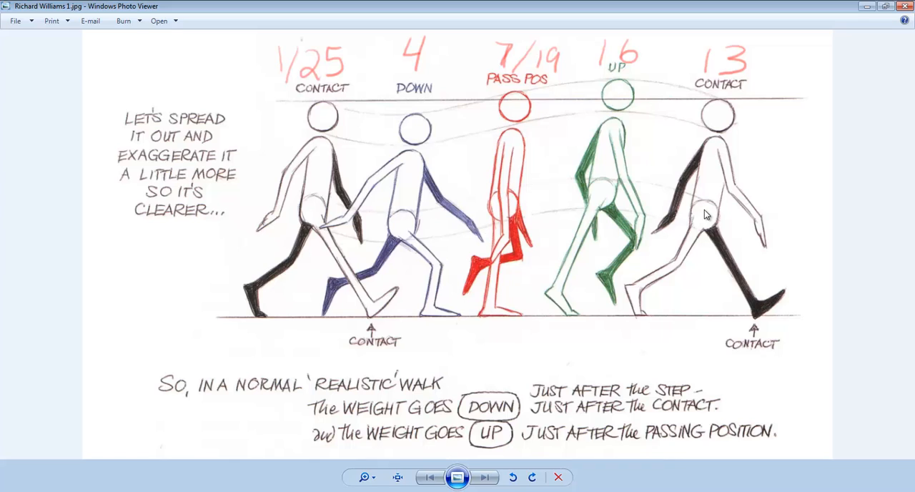
{"action": "mouse_move", "coordinate": [566, 201]}
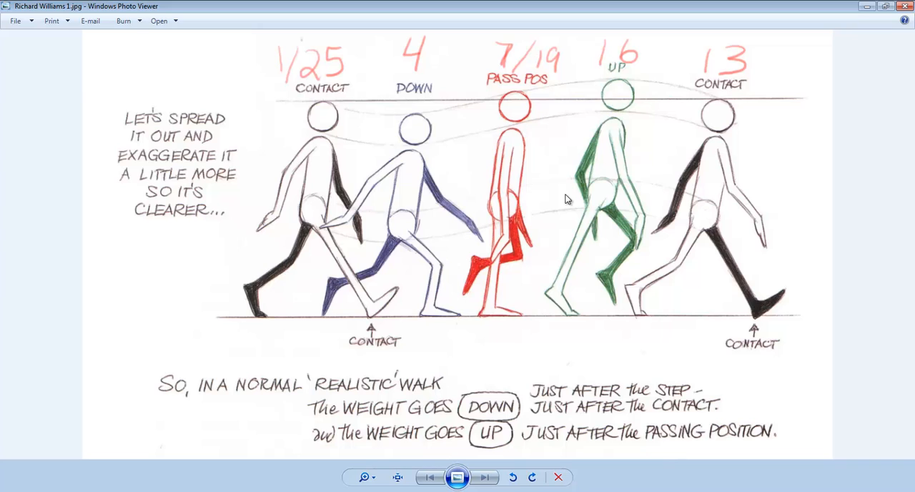
{"action": "mouse_move", "coordinate": [518, 169]}
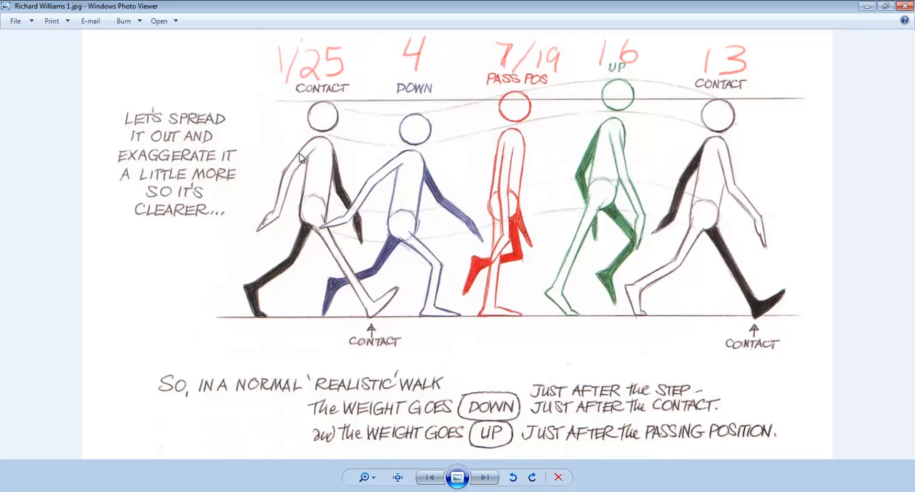
{"action": "mouse_move", "coordinate": [321, 227]}
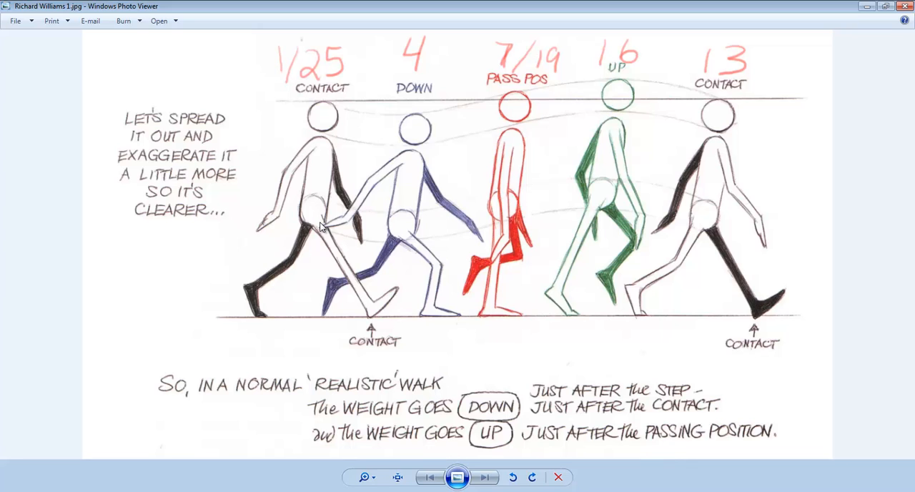
{"action": "mouse_move", "coordinate": [438, 283]}
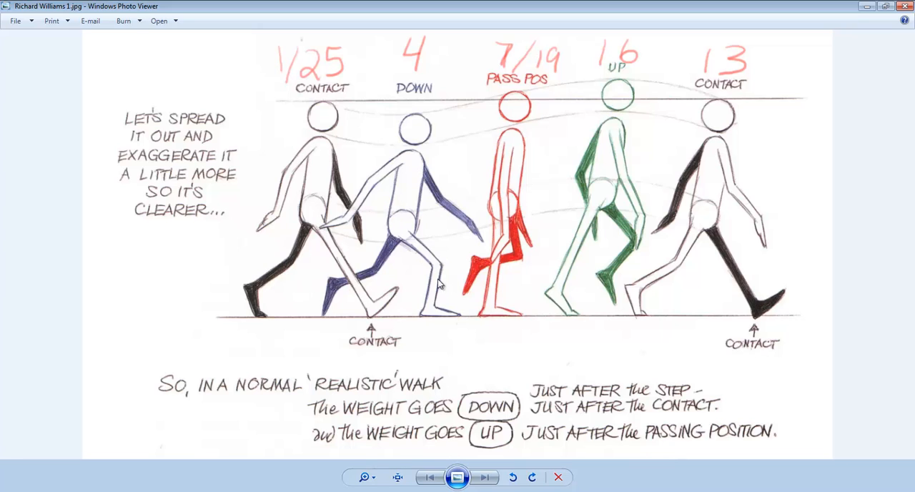
{"action": "mouse_move", "coordinate": [500, 55]}
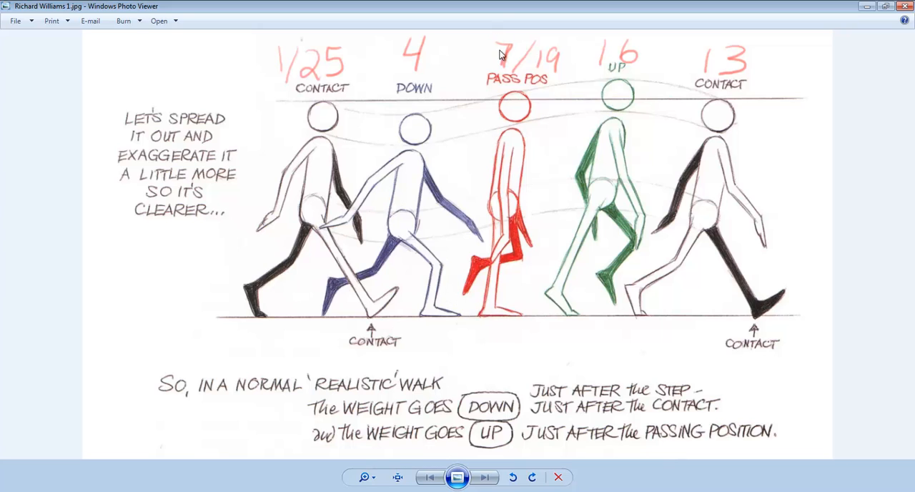
{"action": "mouse_move", "coordinate": [626, 43]}
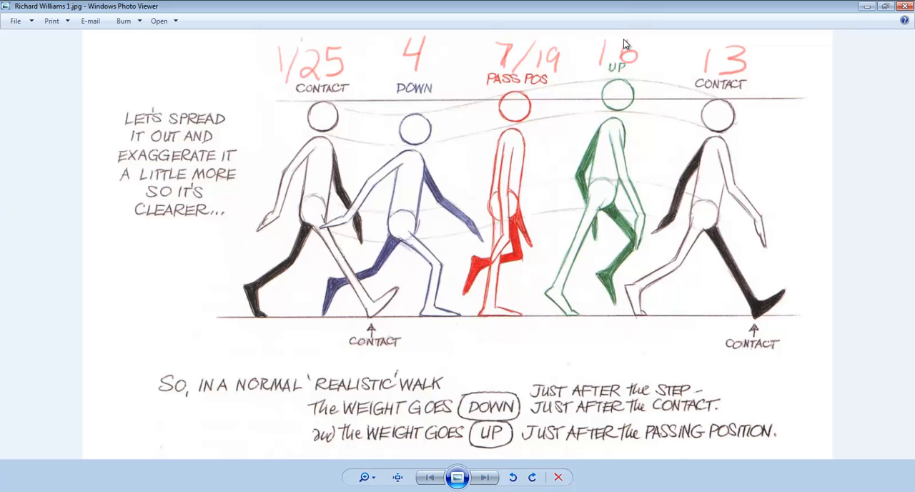
{"action": "mouse_move", "coordinate": [643, 69]}
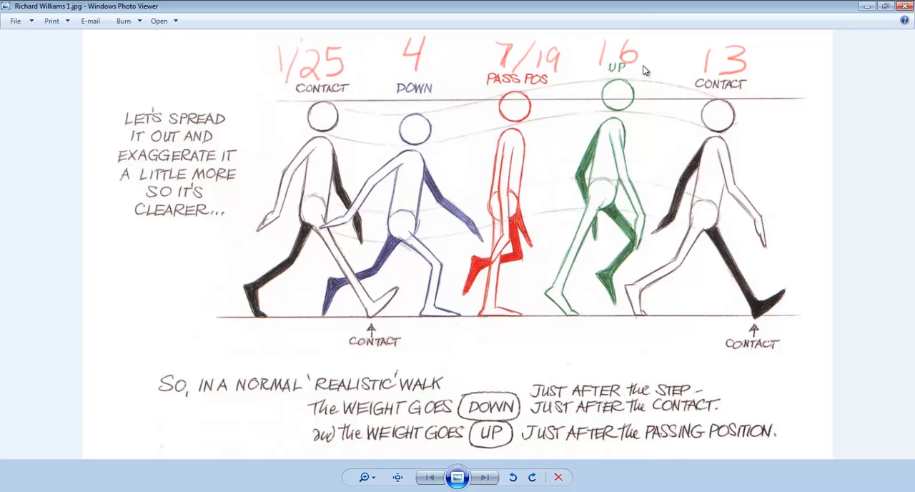
{"action": "mouse_move", "coordinate": [701, 143]}
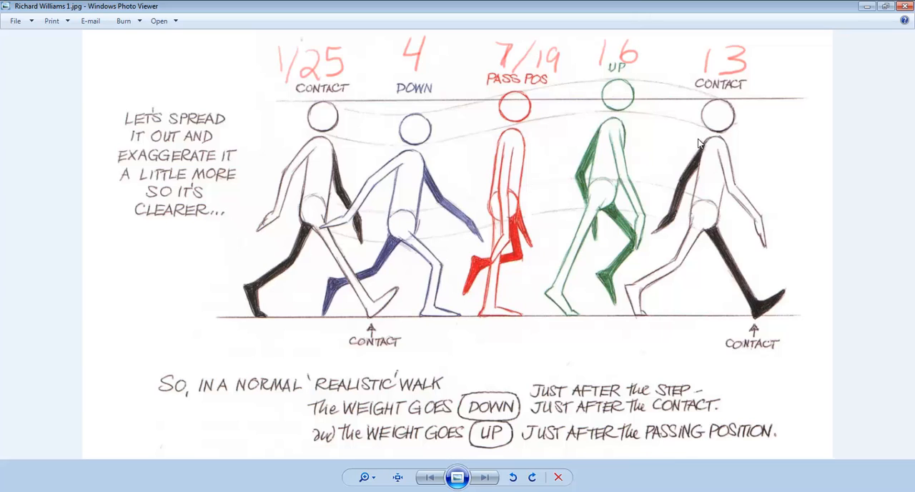
{"action": "mouse_move", "coordinate": [270, 74]}
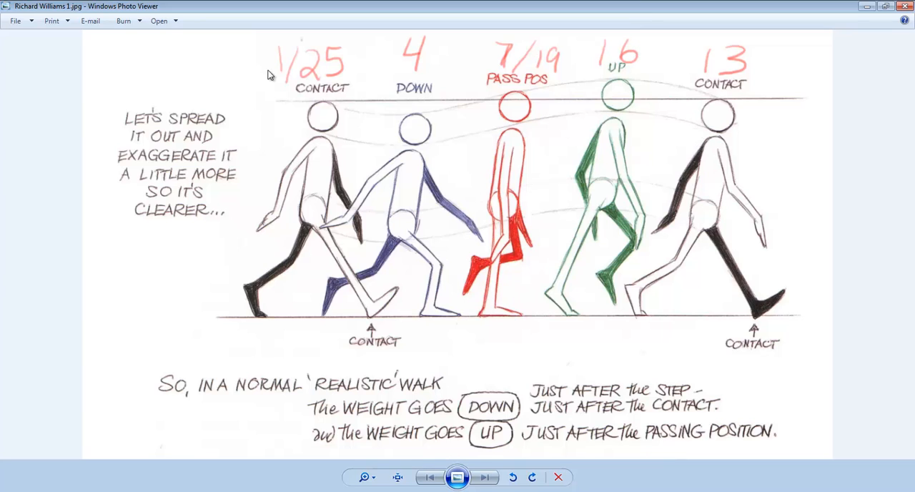
{"action": "mouse_move", "coordinate": [456, 207]}
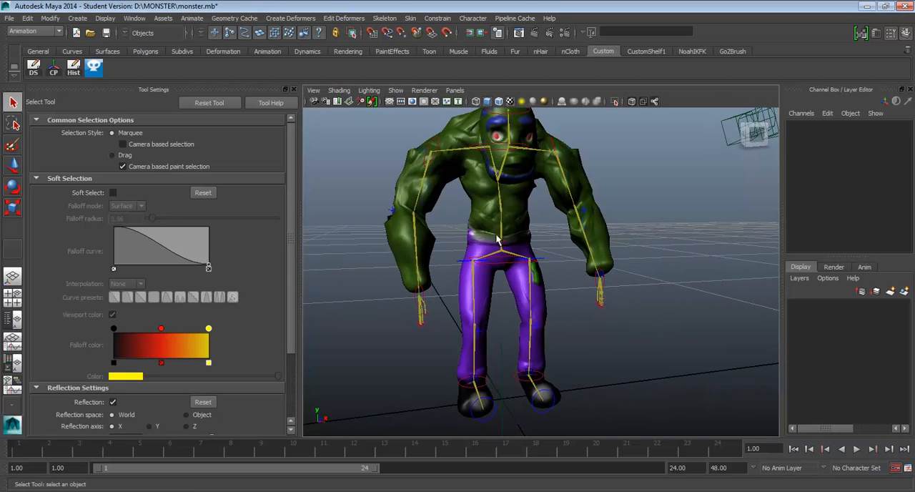
- Toggle Handles display in the viewport's Show object-type list while framing the legs
{"action": "left_click", "coordinate": [395, 90]}
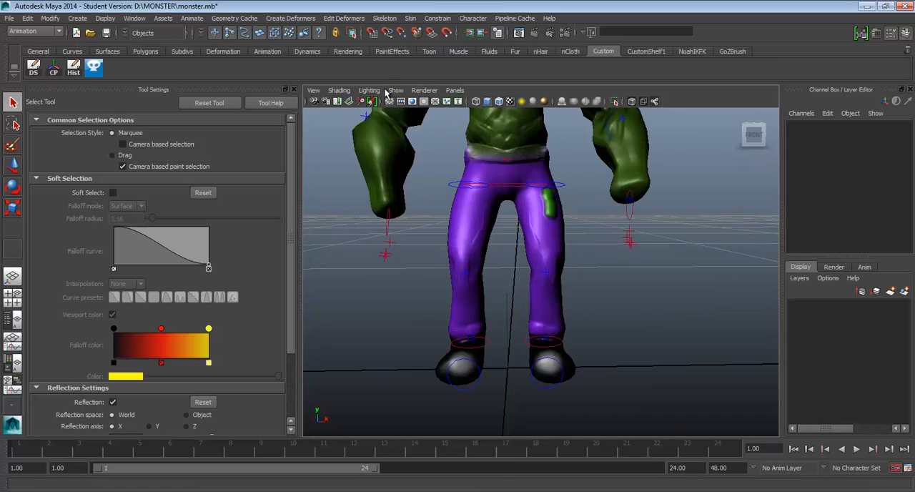
{"action": "left_click", "coordinate": [394, 90]}
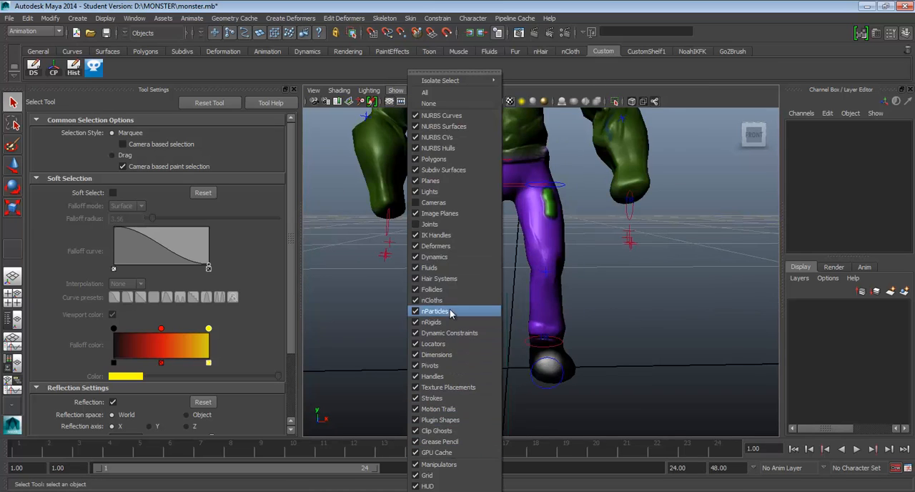
{"action": "mouse_move", "coordinate": [457, 246]}
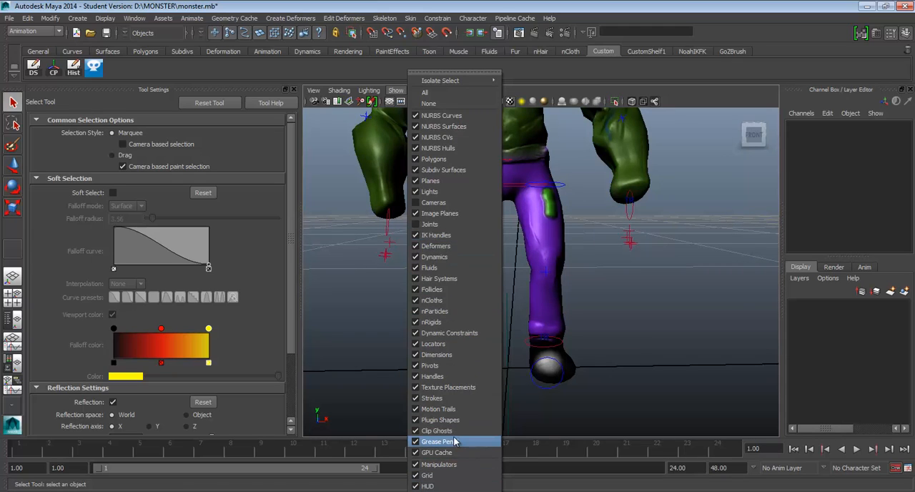
{"action": "mouse_move", "coordinate": [432, 376]}
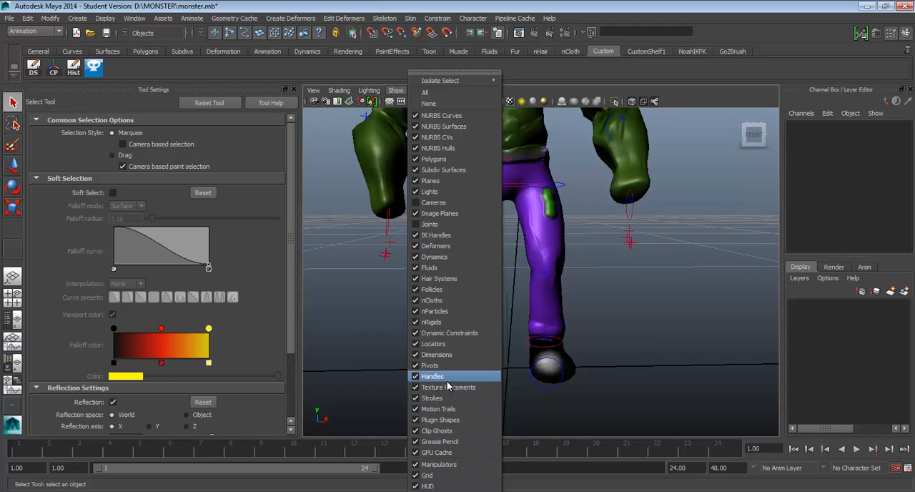
{"action": "left_click", "coordinate": [431, 376]}
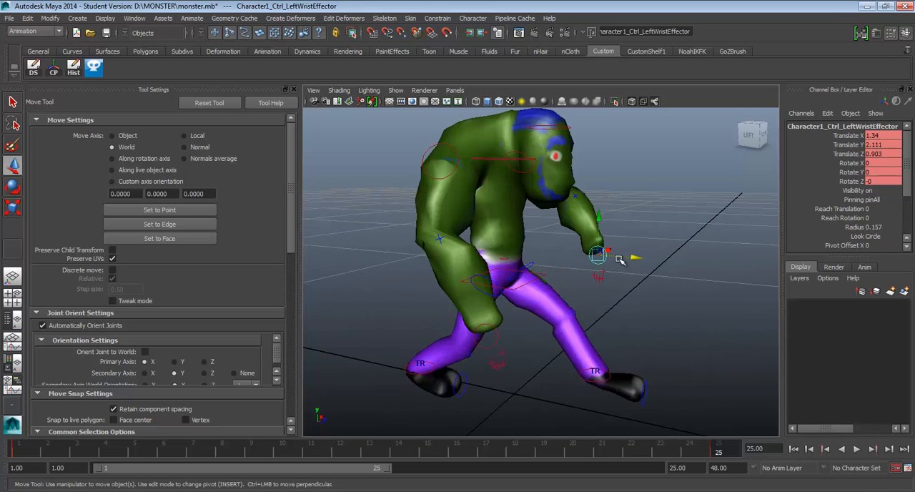
- Move the left hand forward and the right hand back so the arms oppose the stride
{"action": "left_click_drag", "start_coordinate": [597, 255], "coordinate": [598, 279]}
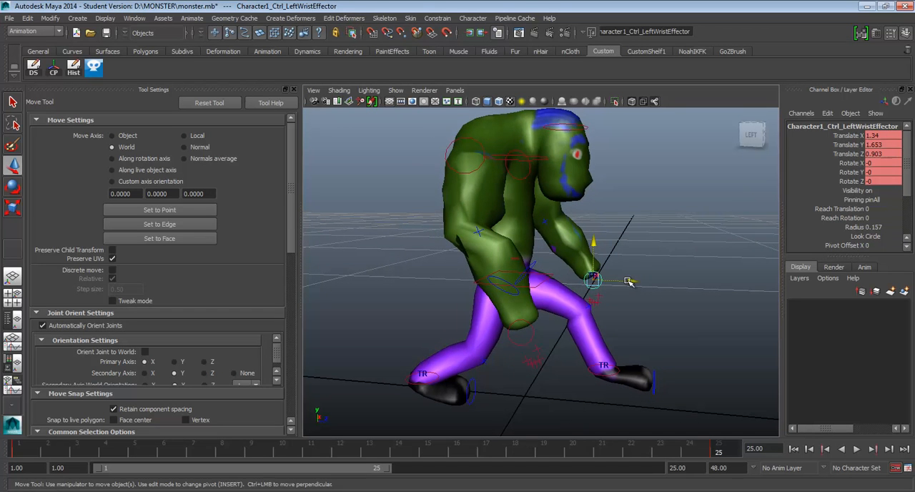
{"action": "left_click_drag", "start_coordinate": [594, 278], "coordinate": [609, 274]}
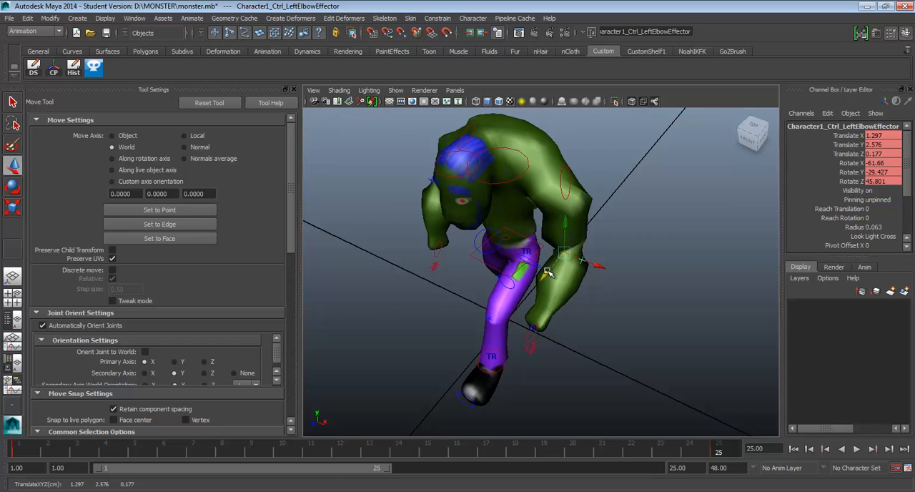
{"action": "left_click_drag", "start_coordinate": [551, 272], "coordinate": [503, 343]}
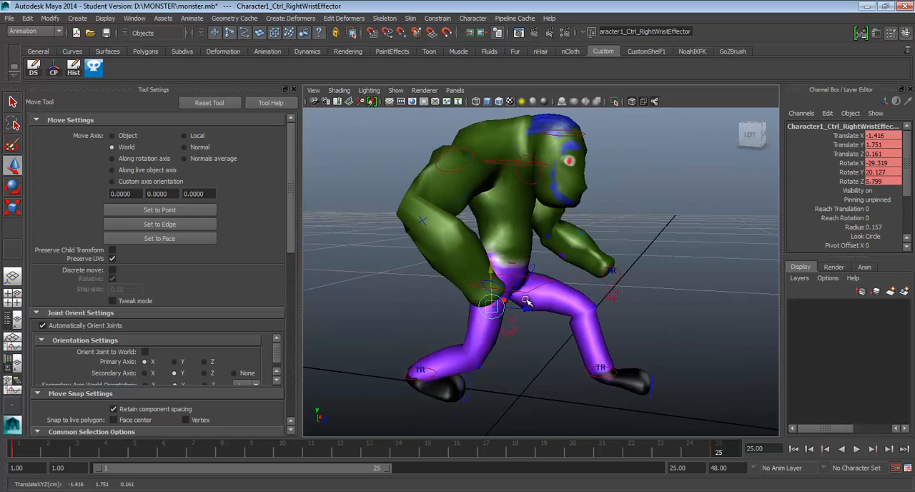
{"action": "left_click_drag", "start_coordinate": [492, 303], "coordinate": [429, 300]}
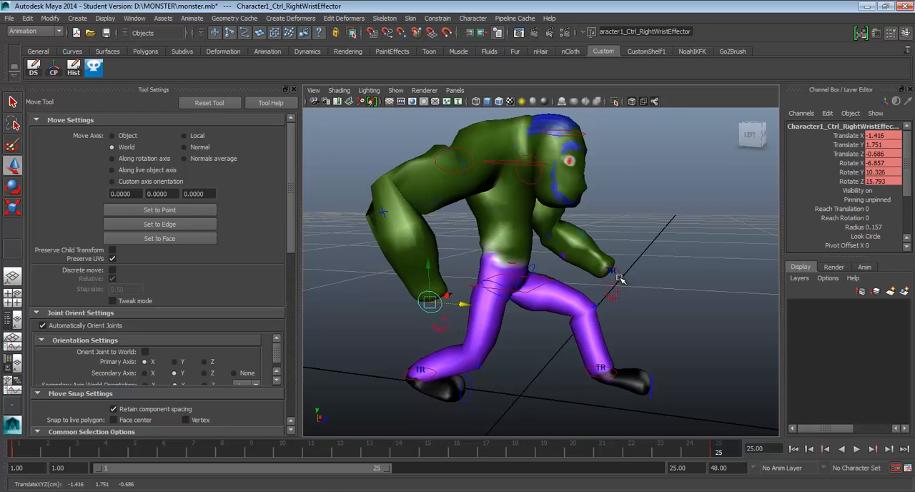
{"action": "left_click", "coordinate": [612, 248]}
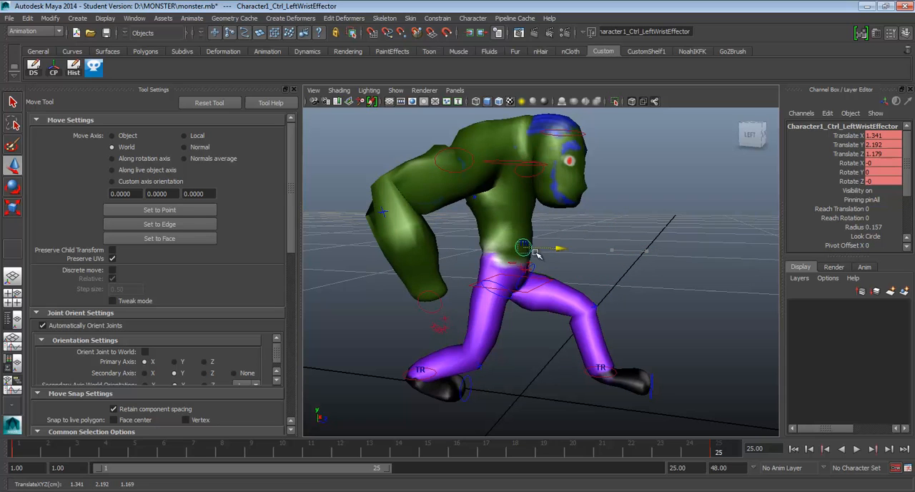
- Rotate the right elbow into a bend and the right shoulder to swing the arm
{"action": "left_click", "coordinate": [430, 303]}
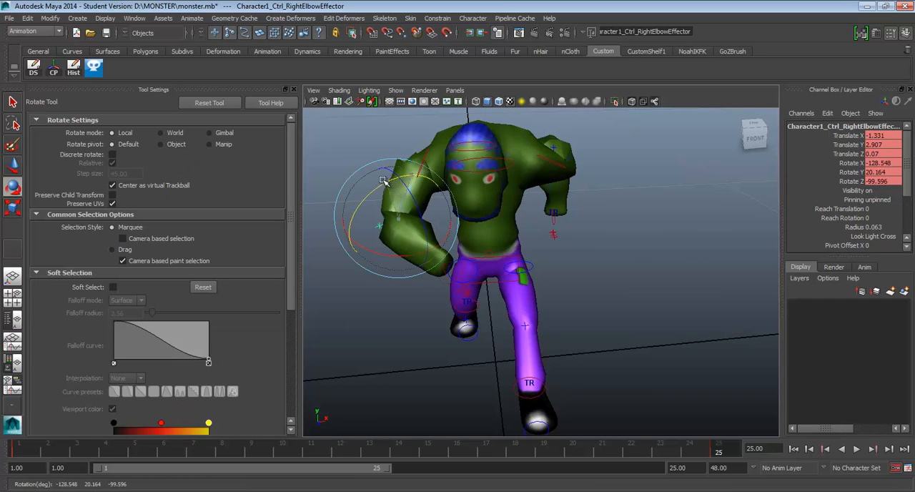
{"action": "left_click_drag", "start_coordinate": [383, 180], "coordinate": [400, 251]}
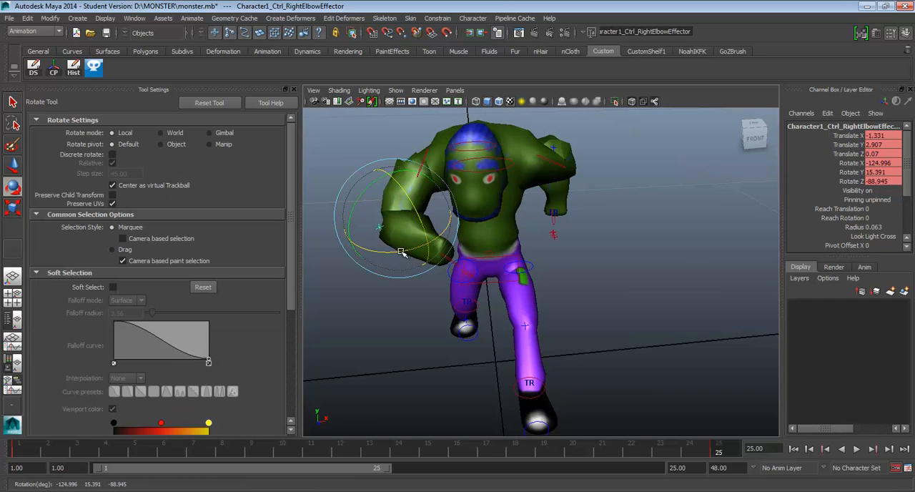
{"action": "left_click_drag", "start_coordinate": [400, 251], "coordinate": [431, 188]}
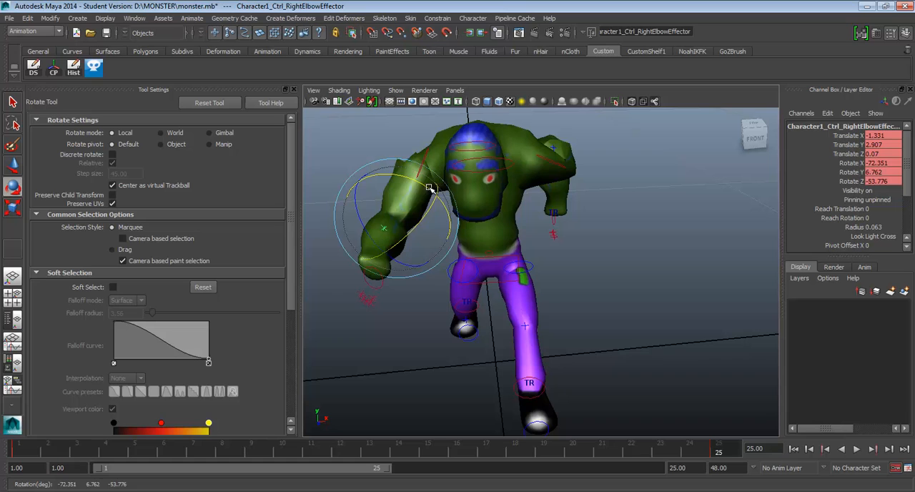
{"action": "left_click_drag", "start_coordinate": [429, 189], "coordinate": [415, 157]}
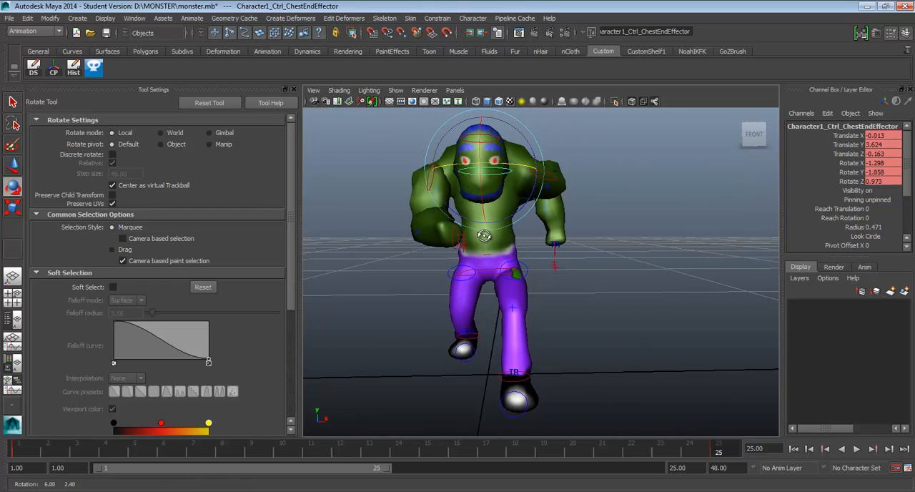
{"action": "left_click", "coordinate": [423, 90]}
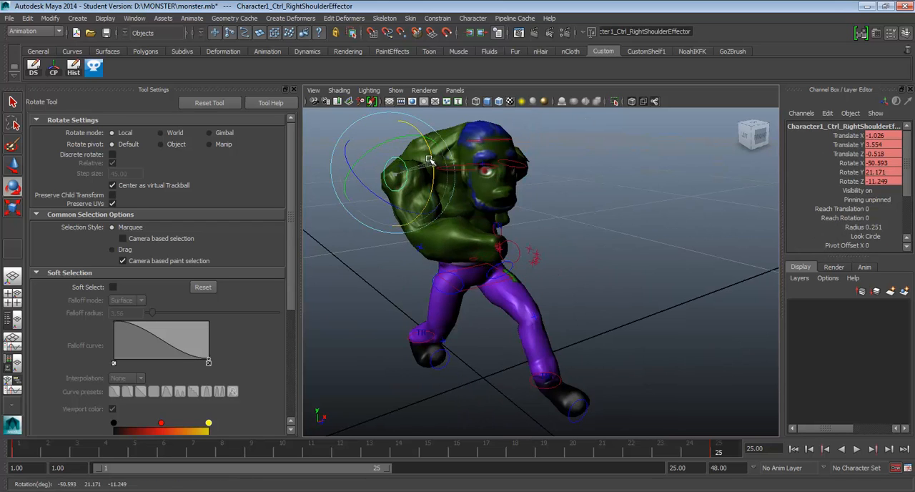
{"action": "left_click_drag", "start_coordinate": [429, 157], "coordinate": [569, 215]}
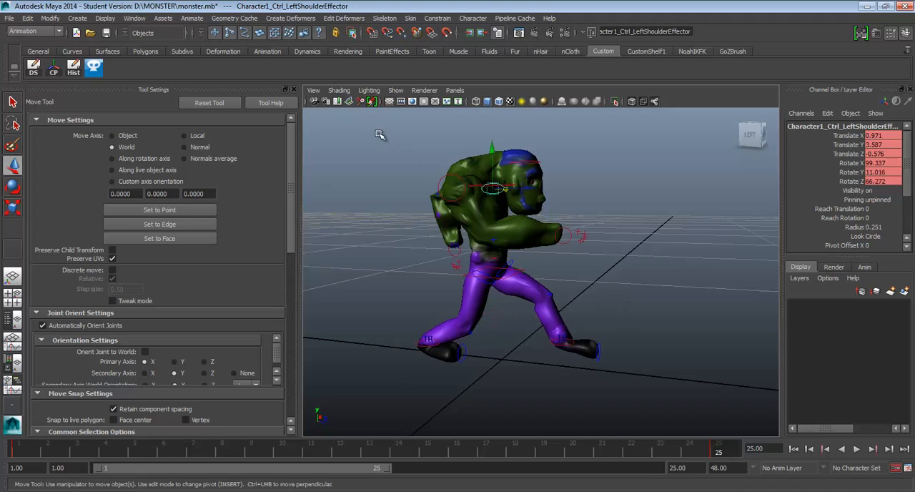
- Select every control of the HumanIK rig at frame 1 for keying the stride pose
{"action": "left_click", "coordinate": [580, 236]}
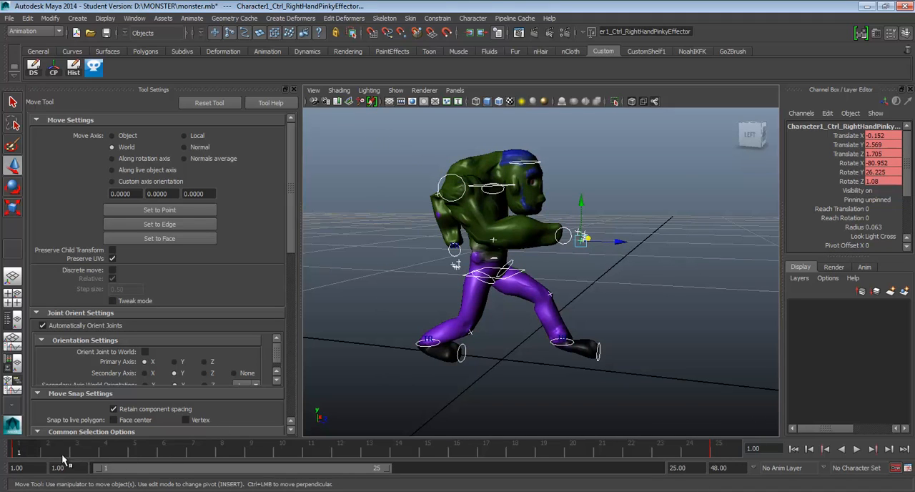
{"action": "mouse_move", "coordinate": [341, 459]}
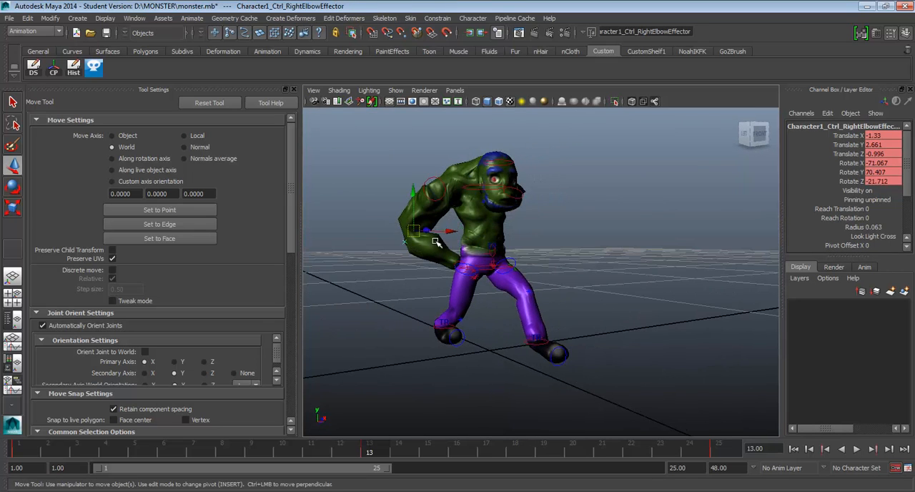
- At frame 13, rotate the right elbow and right shoulder into the new arm swing
{"action": "left_click_drag", "start_coordinate": [414, 228], "coordinate": [493, 226]}
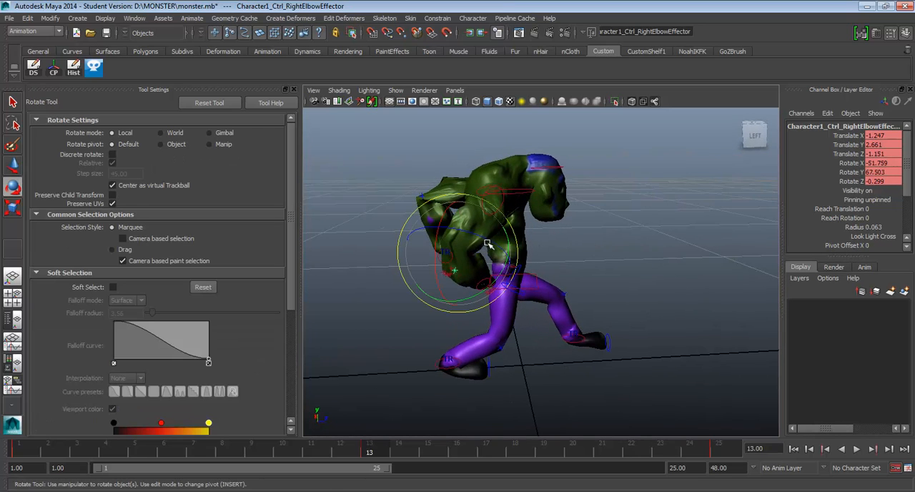
{"action": "left_click_drag", "start_coordinate": [486, 246], "coordinate": [526, 266]}
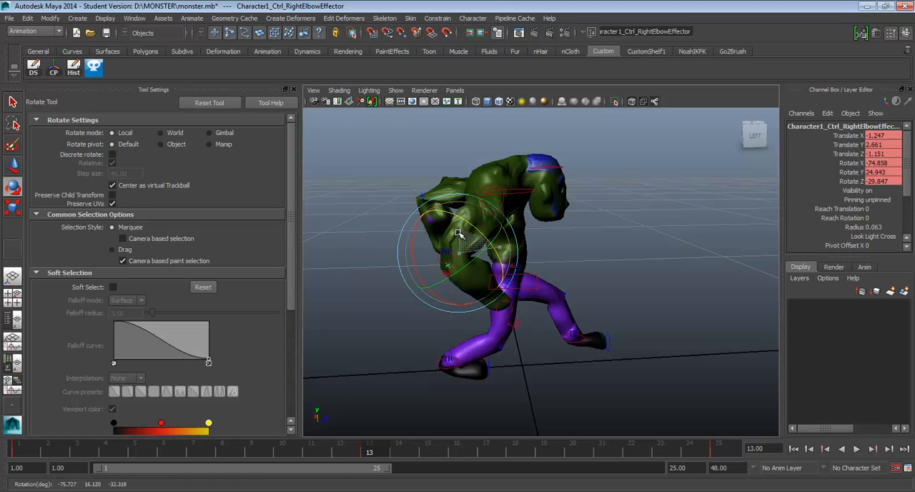
{"action": "left_click_drag", "start_coordinate": [458, 232], "coordinate": [479, 243]}
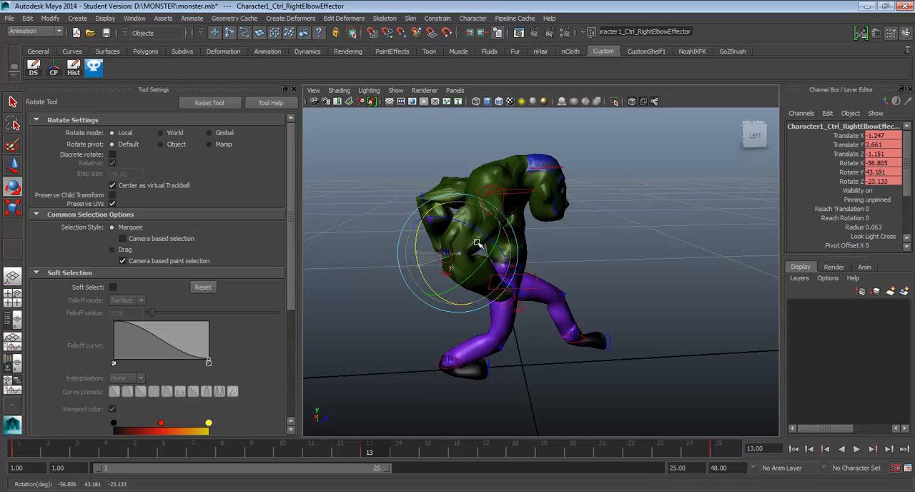
{"action": "left_click_drag", "start_coordinate": [479, 243], "coordinate": [455, 259]}
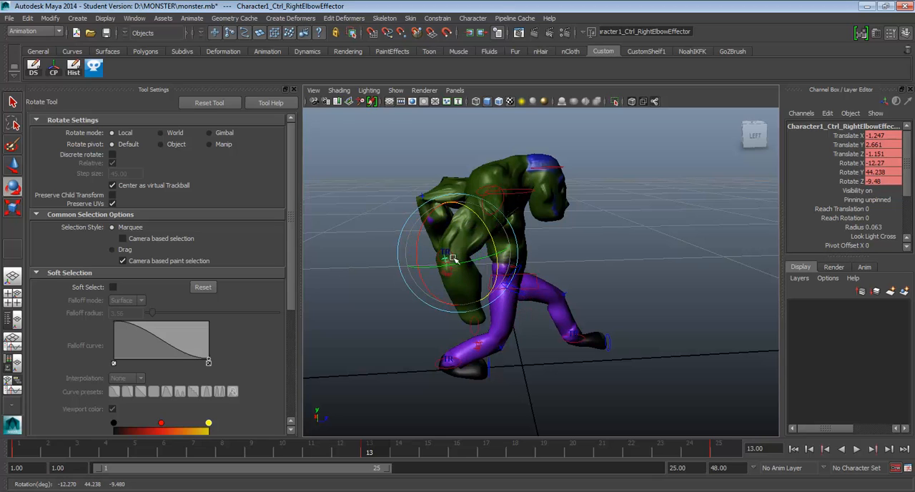
{"action": "left_click_drag", "start_coordinate": [455, 258], "coordinate": [475, 226]}
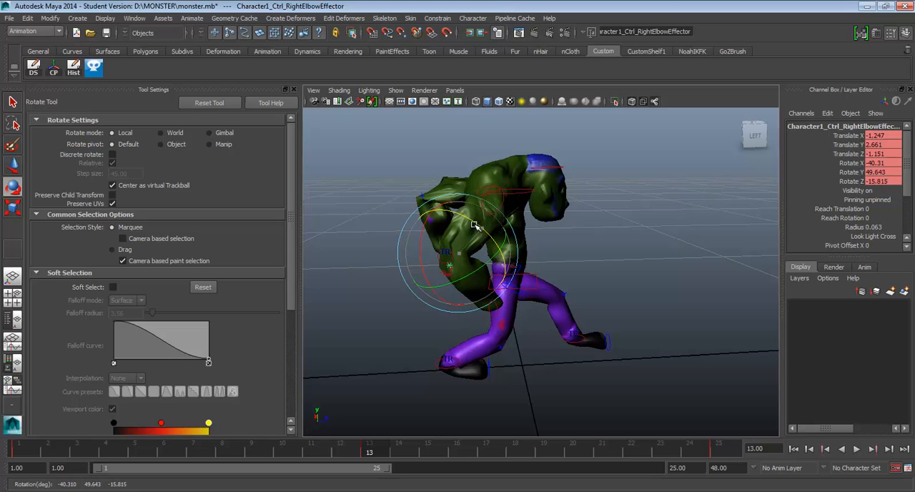
{"action": "left_click_drag", "start_coordinate": [475, 226], "coordinate": [448, 211]}
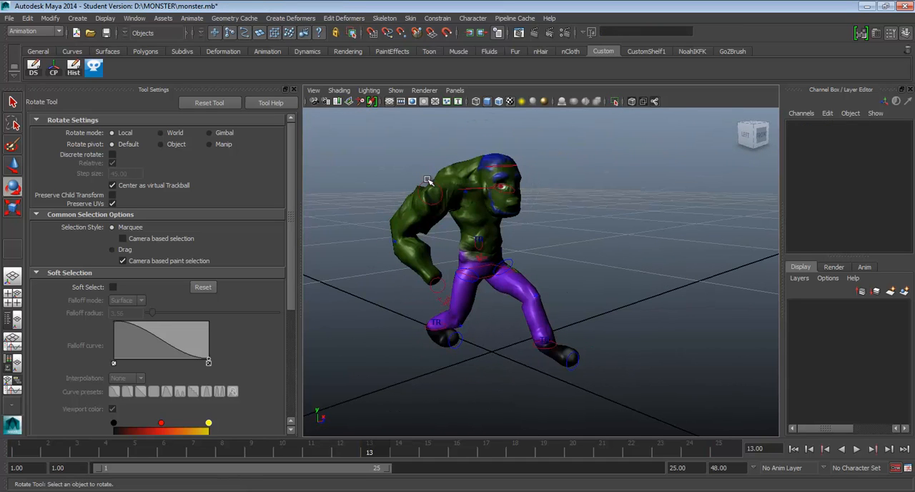
{"action": "left_click", "coordinate": [429, 193]}
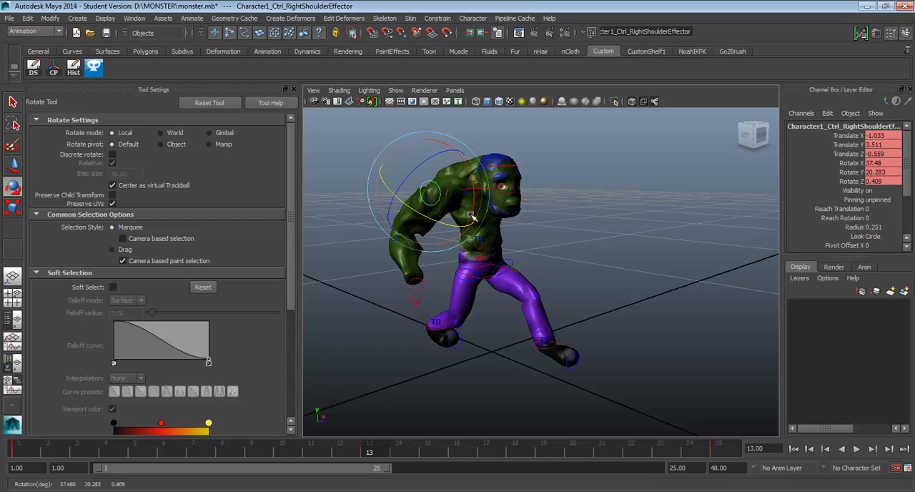
{"action": "left_click_drag", "start_coordinate": [469, 214], "coordinate": [526, 237]}
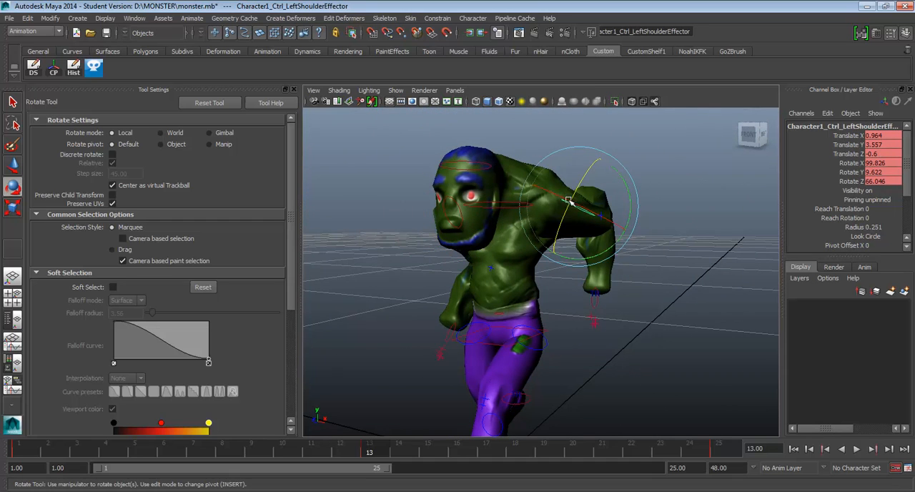
- Move the left hand forward for the frame-13 stride and select the next limb control
{"action": "left_click_drag", "start_coordinate": [569, 200], "coordinate": [641, 232]}
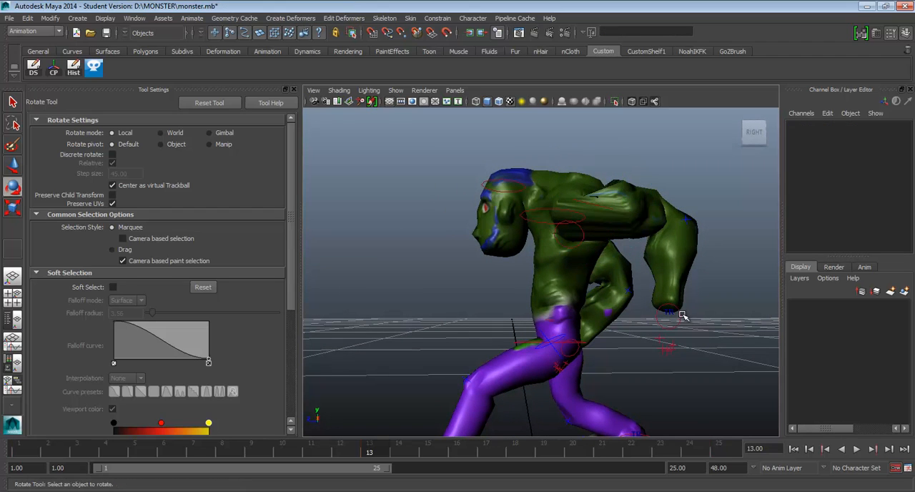
{"action": "left_click", "coordinate": [669, 317]}
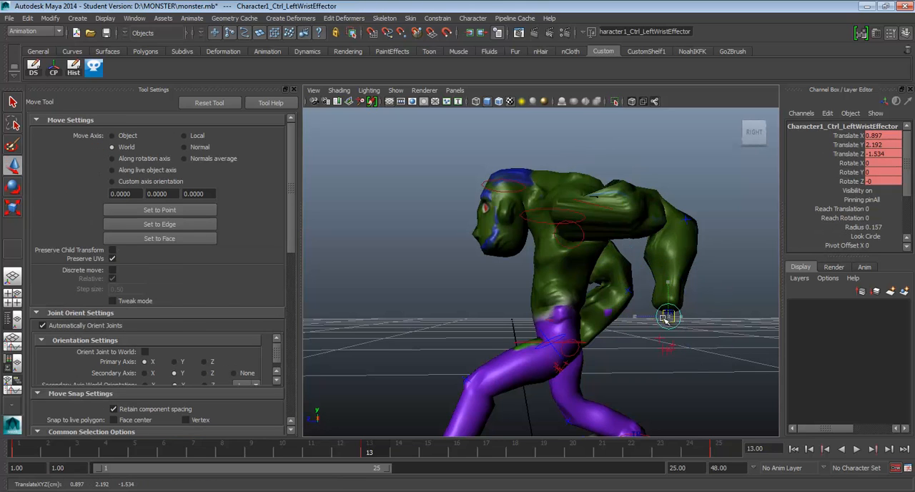
{"action": "left_click_drag", "start_coordinate": [669, 317], "coordinate": [414, 290]}
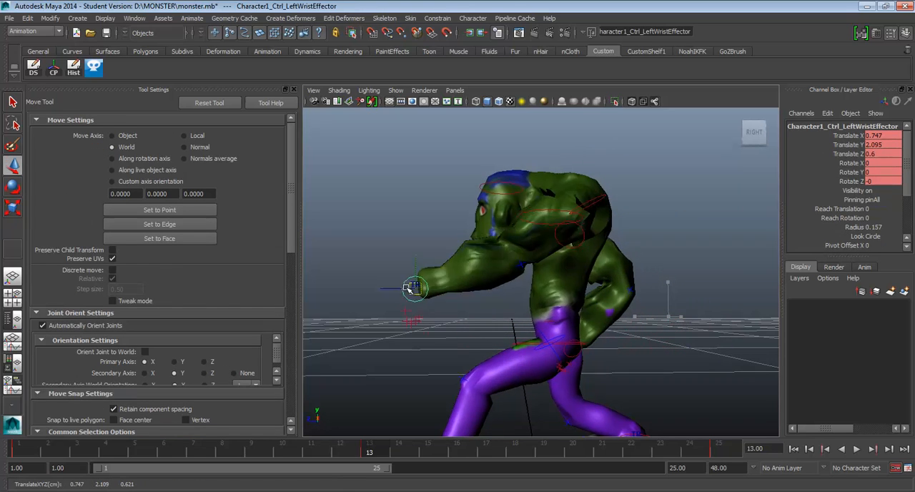
{"action": "left_click_drag", "start_coordinate": [415, 288], "coordinate": [432, 277]}
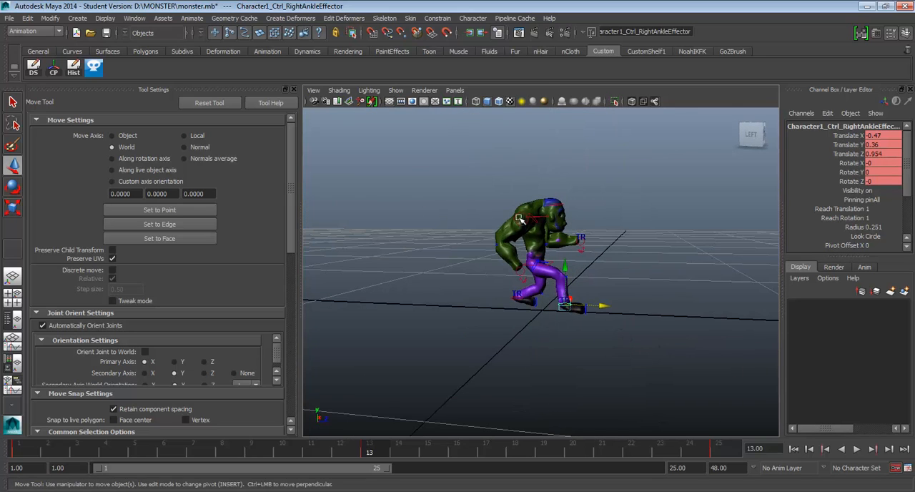
{"action": "left_click", "coordinate": [520, 219]}
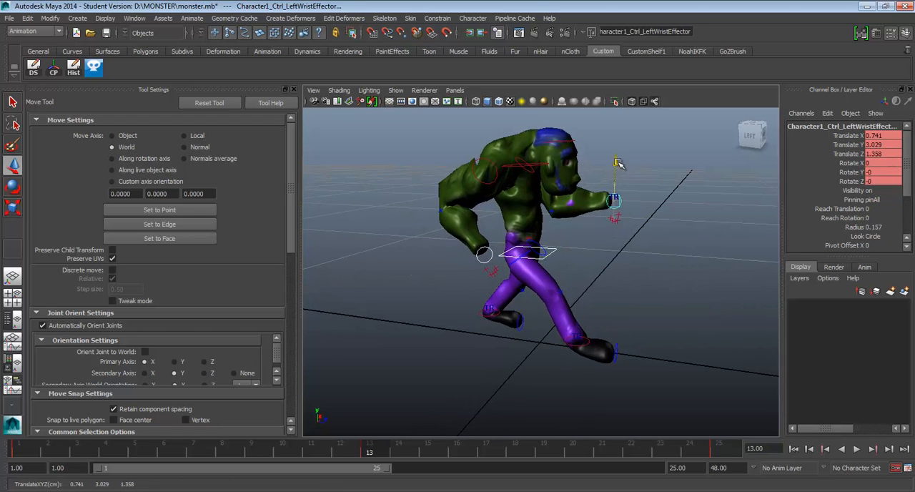
- Key the left arm's swing pose at frame 13
{"action": "left_click", "coordinate": [532, 254]}
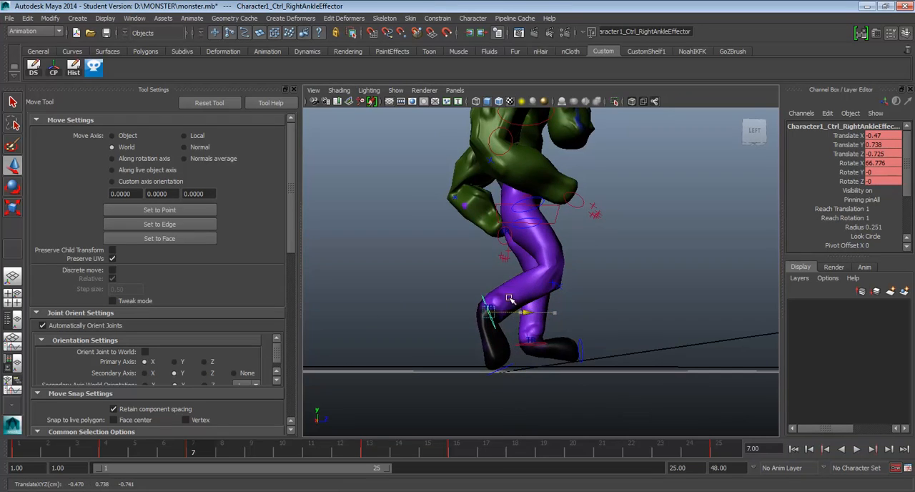
- Raise the right foot mid-step at frame 7, scrub the motion, and key the hips at frame 19
{"action": "left_click_drag", "start_coordinate": [512, 298], "coordinate": [546, 297]}
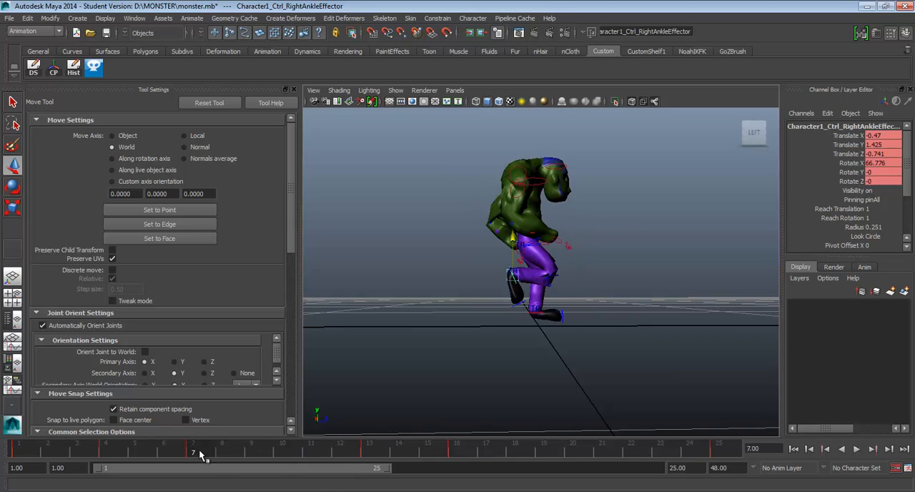
{"action": "left_click_drag", "start_coordinate": [193, 452], "coordinate": [544, 452]}
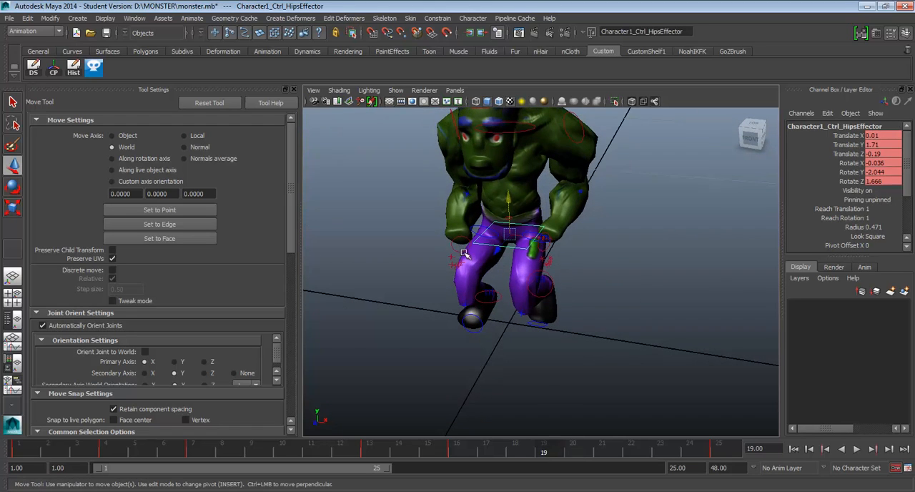
{"action": "left_click", "coordinate": [545, 197]}
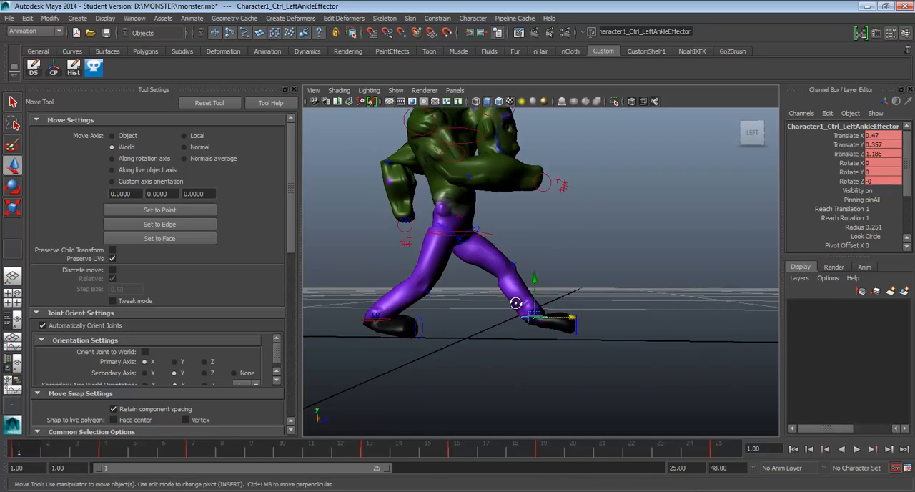
- Rotate the left foot into its heel strike, then play the walk cycle back and stop it
{"action": "key", "text": "e"}
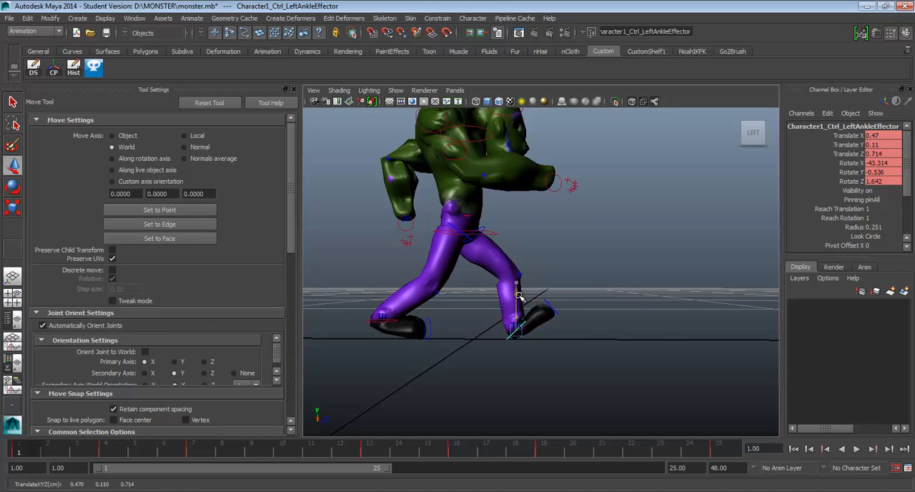
{"action": "left_click_drag", "start_coordinate": [514, 297], "coordinate": [518, 331]}
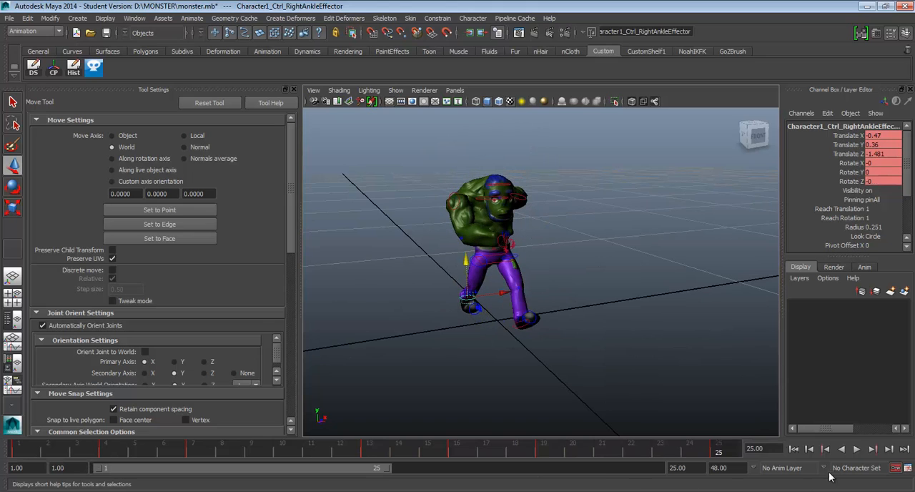
{"action": "left_click", "coordinate": [856, 449]}
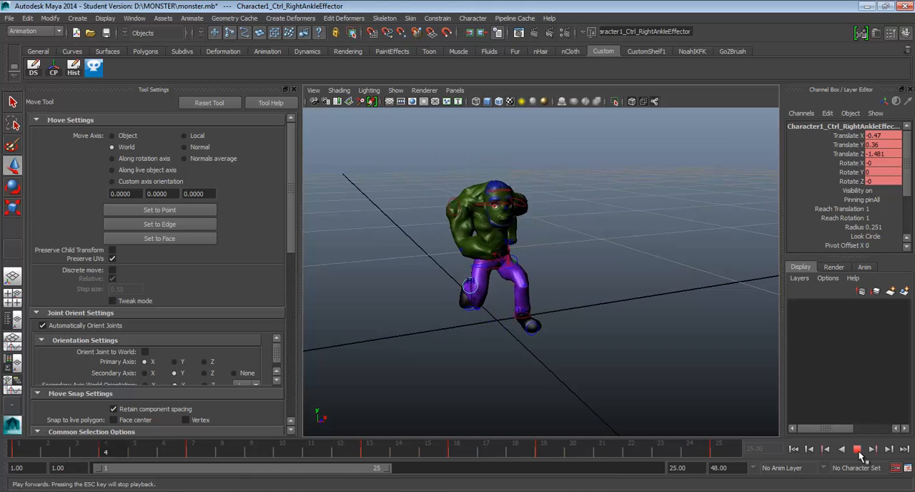
{"action": "left_click", "coordinate": [857, 449]}
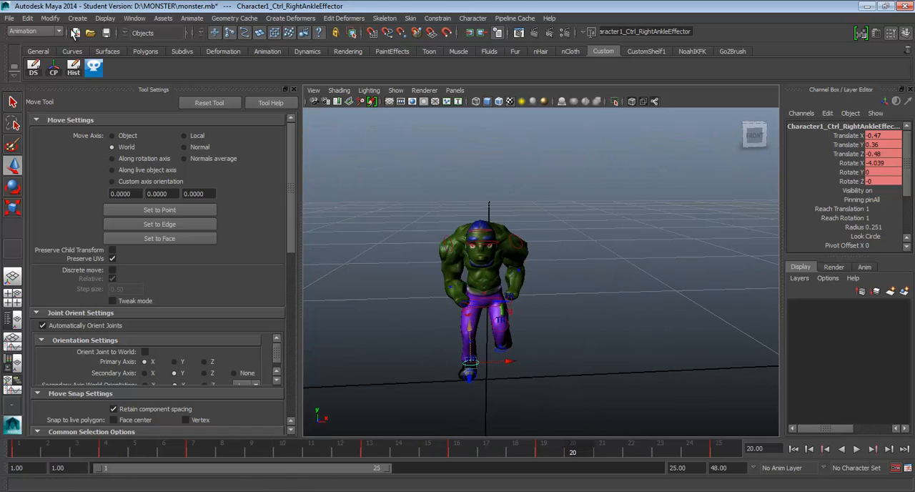
{"action": "left_click", "coordinate": [9, 17]}
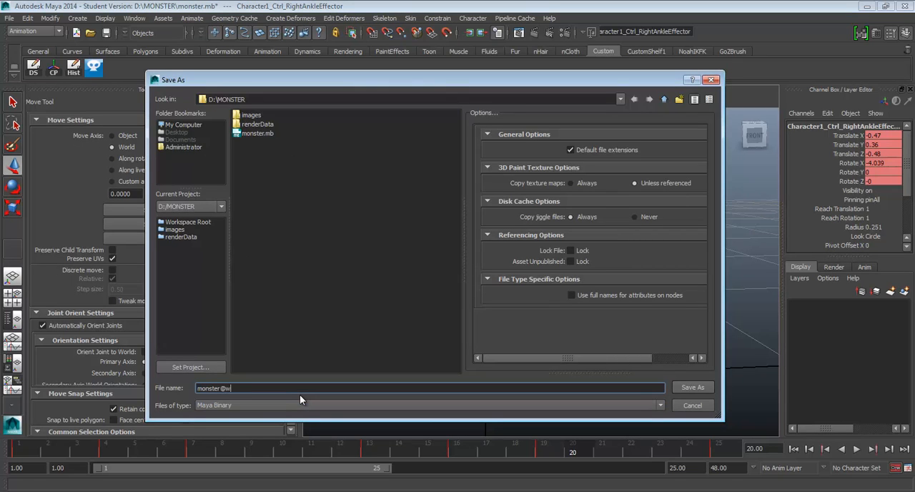
{"action": "type", "text": "alk"}
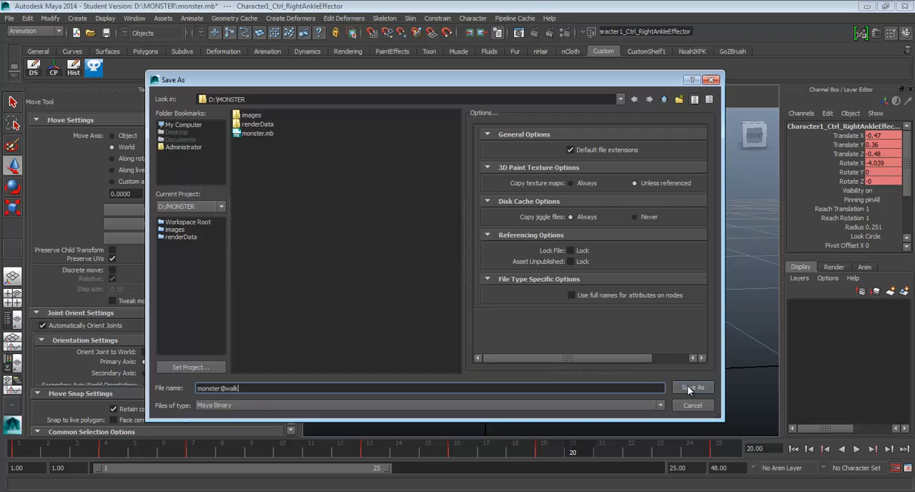
{"action": "left_click", "coordinate": [692, 386]}
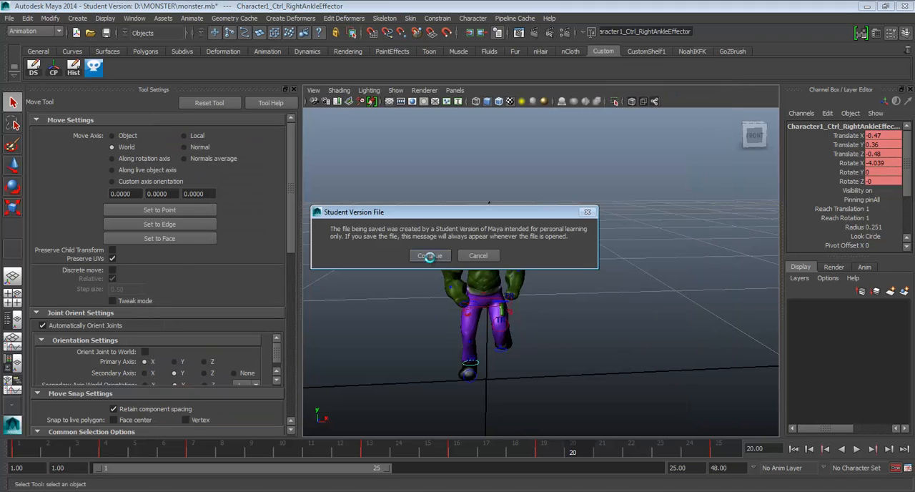
{"action": "left_click", "coordinate": [429, 254]}
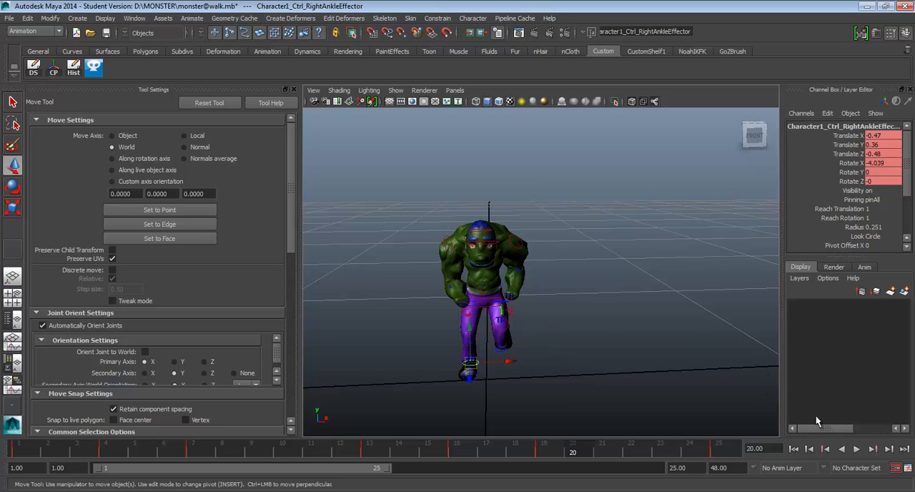
- Reopen the original monster.mb, saving the walk file first, and set the range end to 150
{"action": "left_click", "coordinate": [857, 449]}
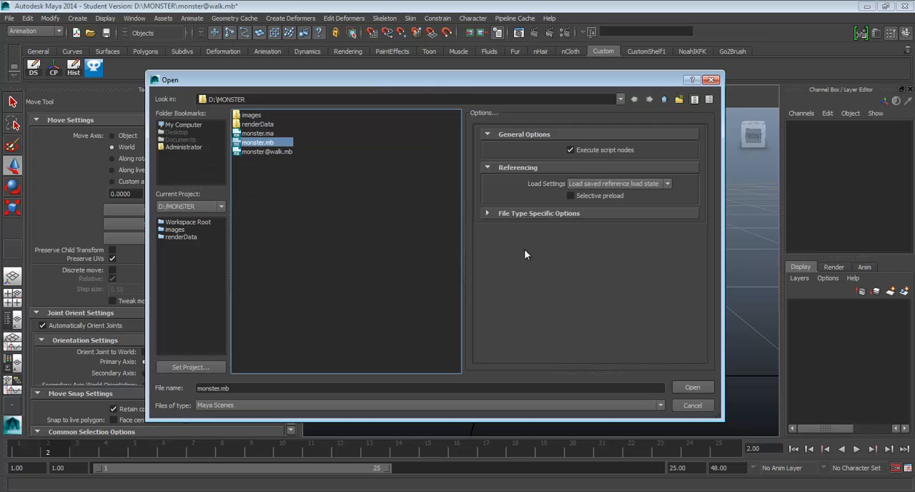
{"action": "left_click", "coordinate": [692, 386]}
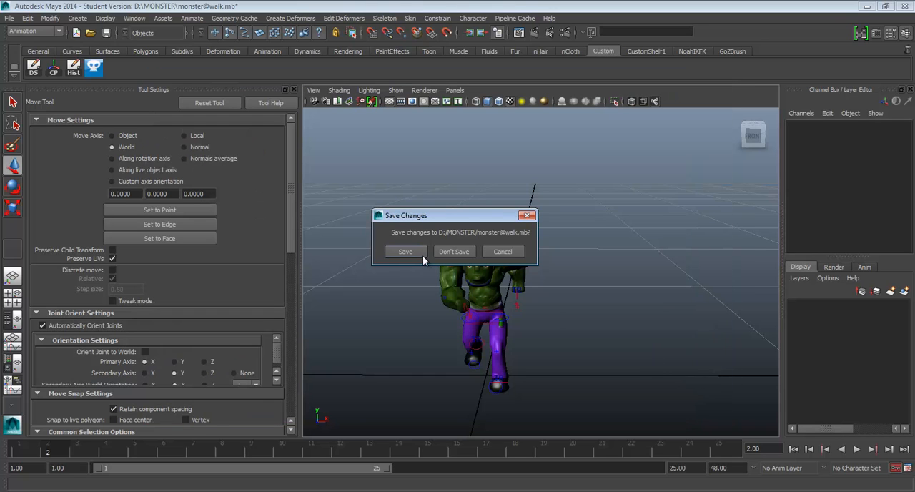
{"action": "left_click", "coordinate": [405, 252]}
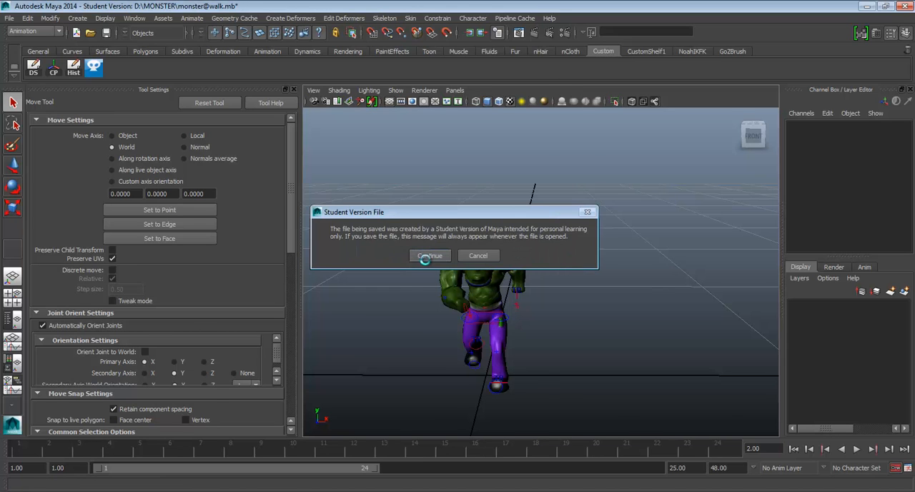
{"action": "left_click", "coordinate": [429, 256]}
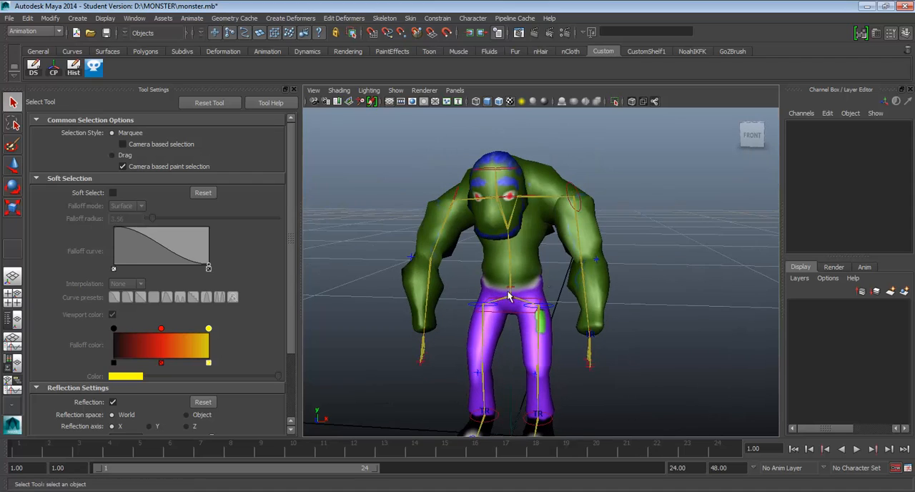
{"action": "left_click", "coordinate": [678, 467]}
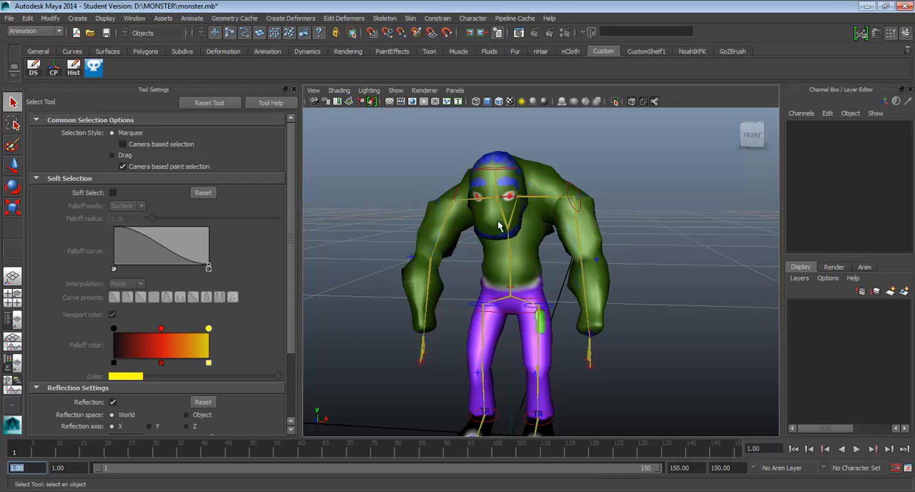
- Hide lights from the viewport through the Show object-type list
{"action": "left_click", "coordinate": [394, 90]}
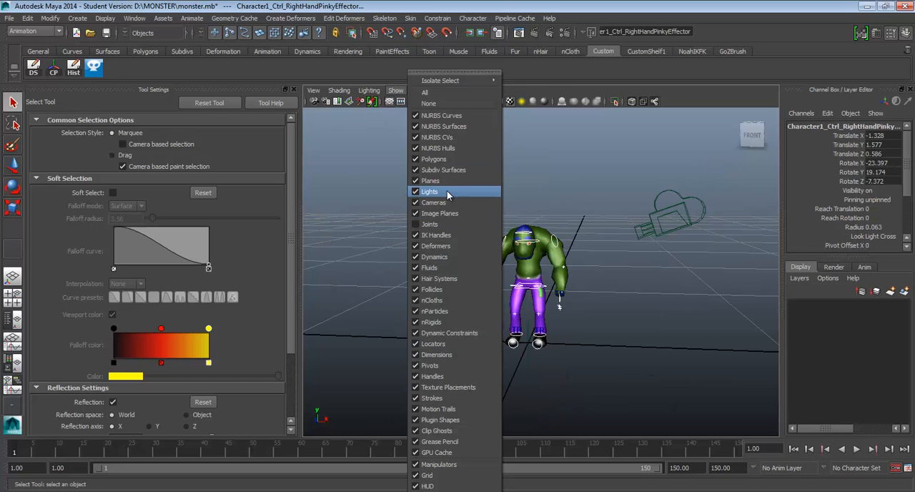
{"action": "left_click", "coordinate": [428, 192]}
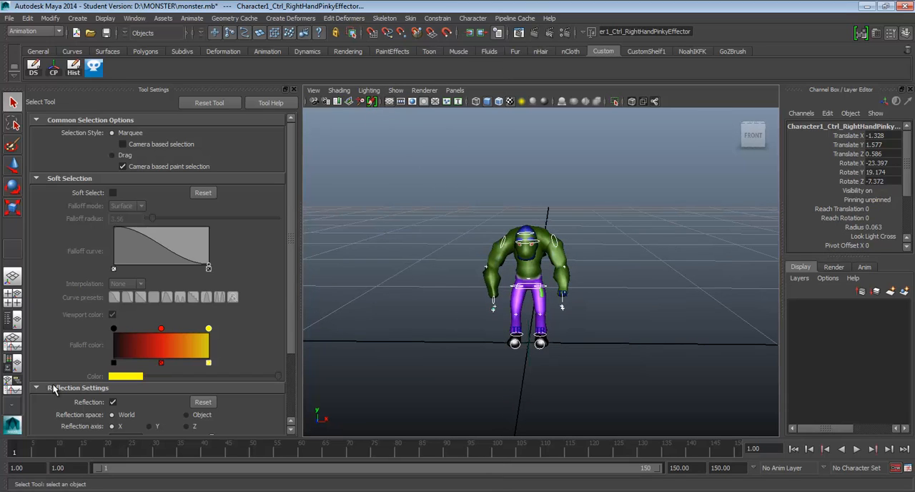
{"action": "mouse_move", "coordinate": [36, 443]}
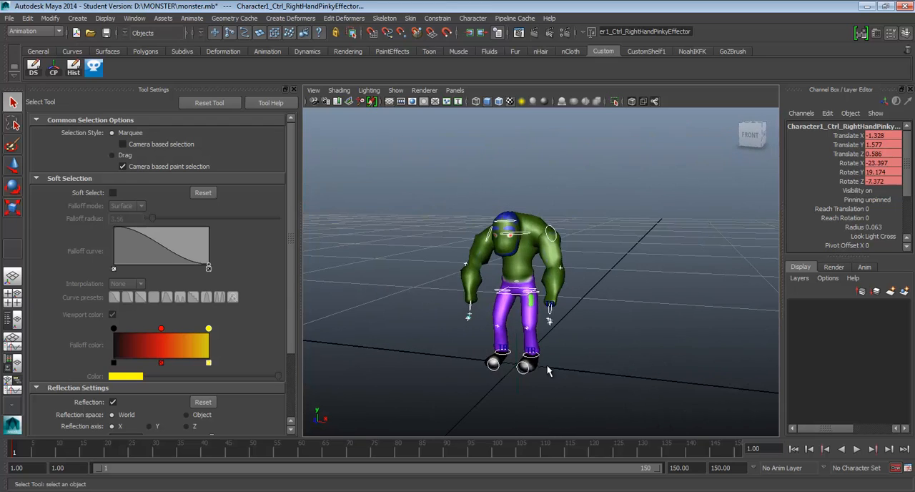
- Hunch the monster's chest forward and bend the right arm in toward it
{"action": "left_click", "coordinate": [511, 240]}
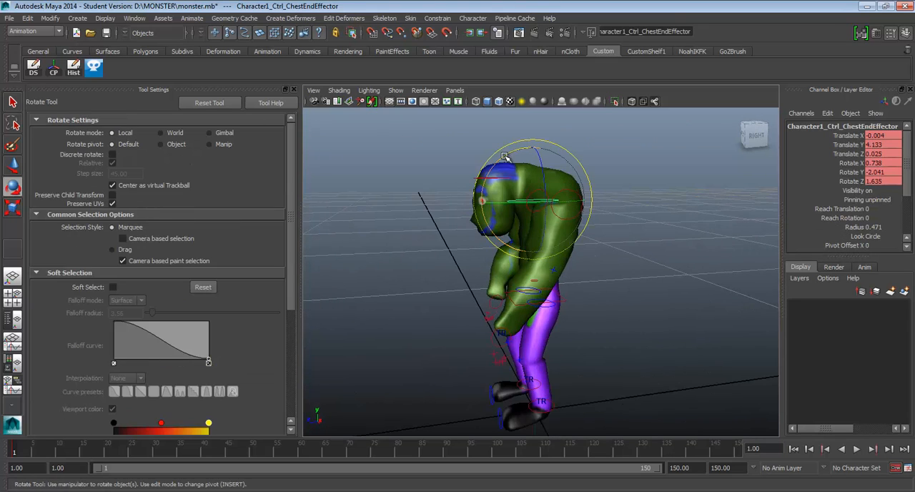
{"action": "left_click_drag", "start_coordinate": [503, 156], "coordinate": [508, 166]}
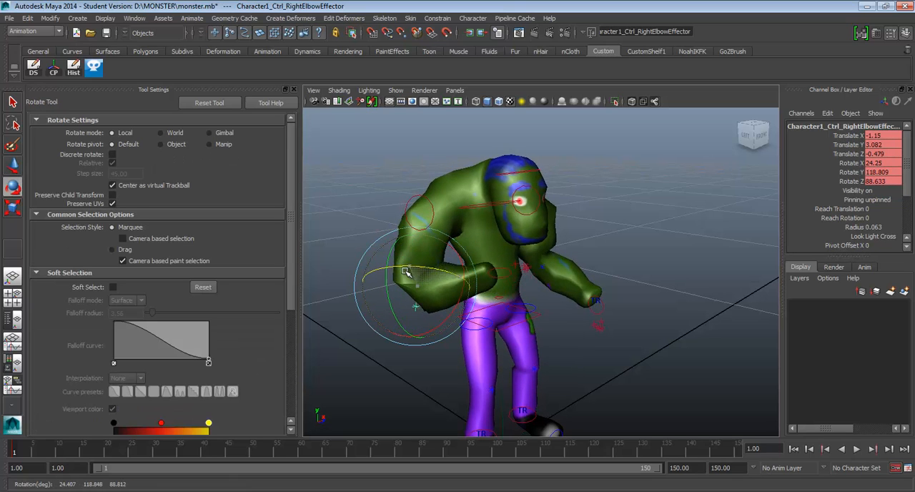
{"action": "left_click_drag", "start_coordinate": [406, 272], "coordinate": [458, 309]}
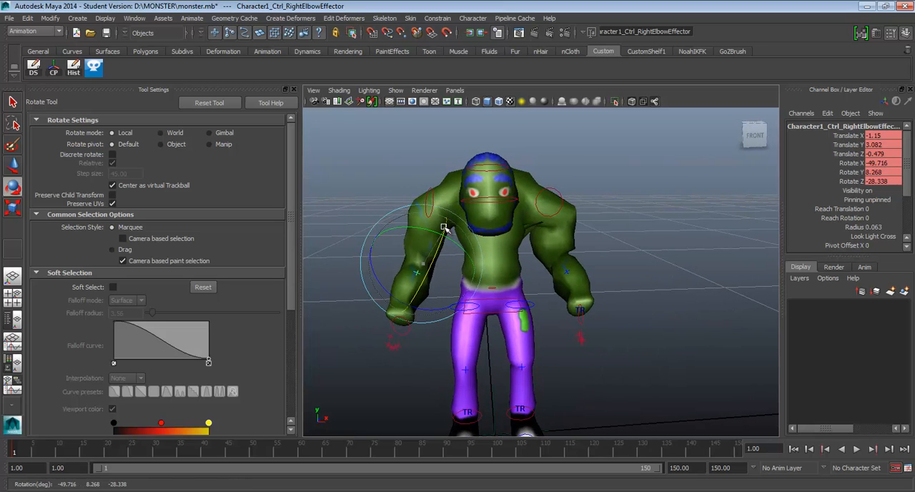
{"action": "left_click", "coordinate": [423, 90]}
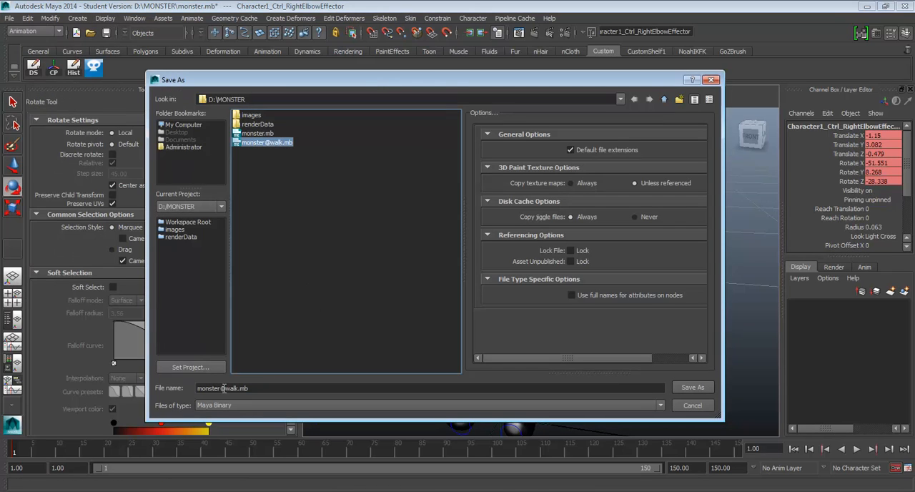
{"action": "type", "text": "monster@id"}
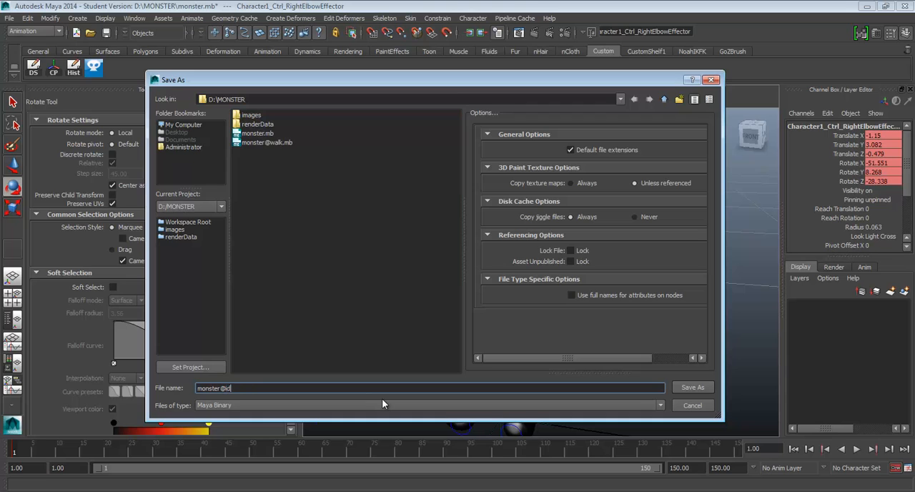
{"action": "left_click", "coordinate": [692, 386]}
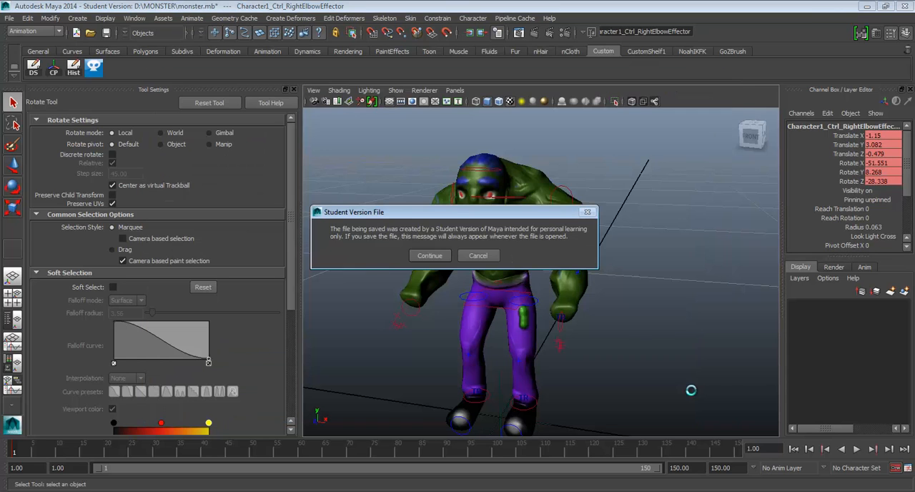
{"action": "left_click", "coordinate": [429, 254]}
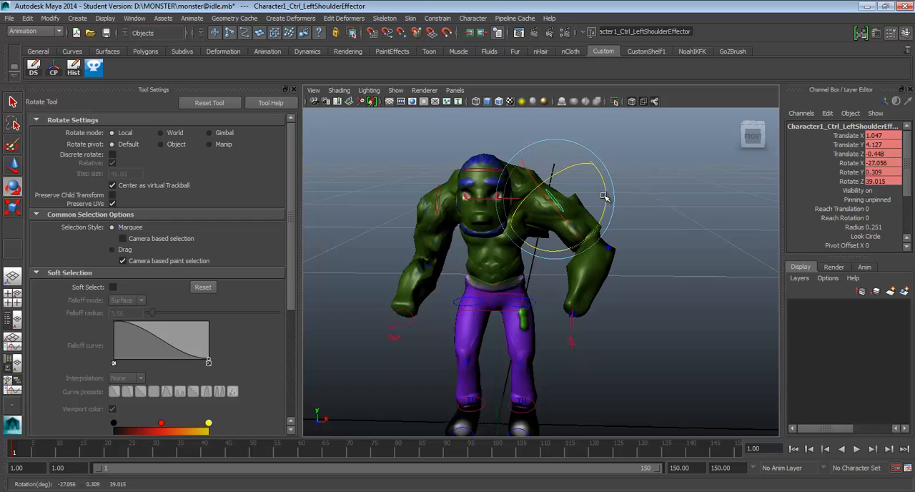
- Check the reposed left shoulder from an orbited view and return to the front
{"action": "left_click_drag", "start_coordinate": [593, 193], "coordinate": [584, 222]}
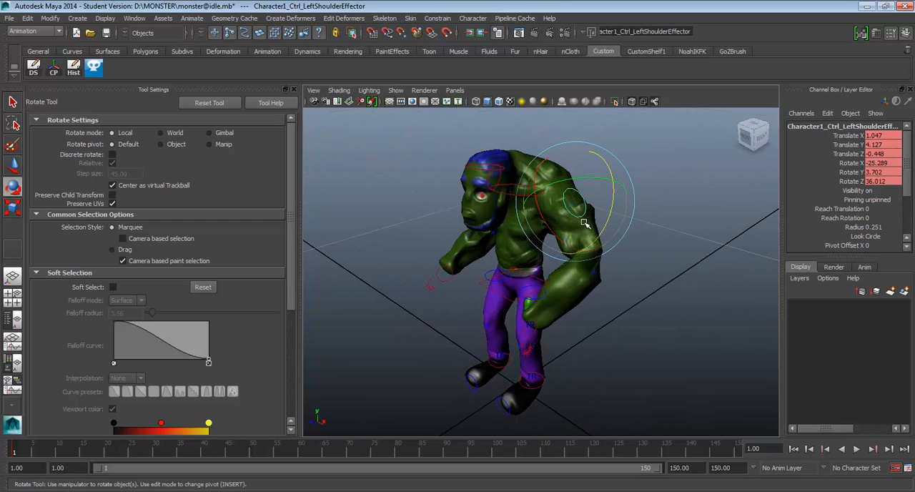
{"action": "left_click_drag", "start_coordinate": [586, 221], "coordinate": [629, 203]}
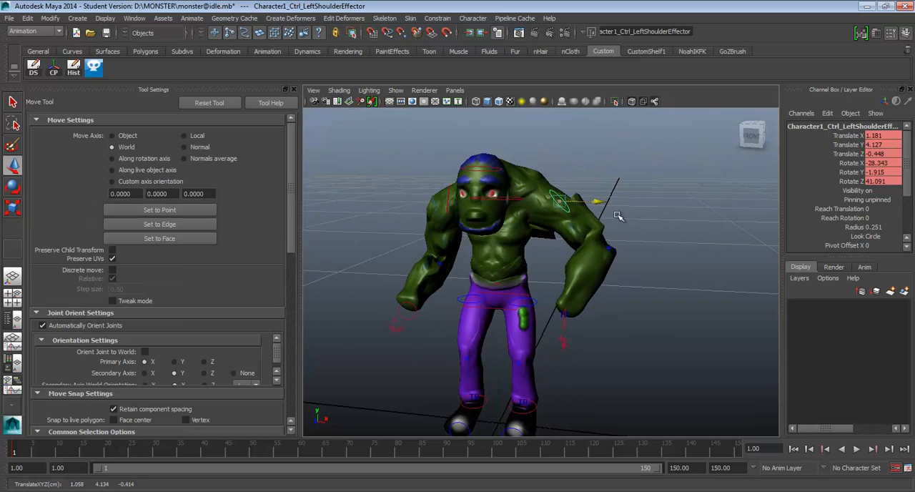
{"action": "left_click", "coordinate": [593, 249]}
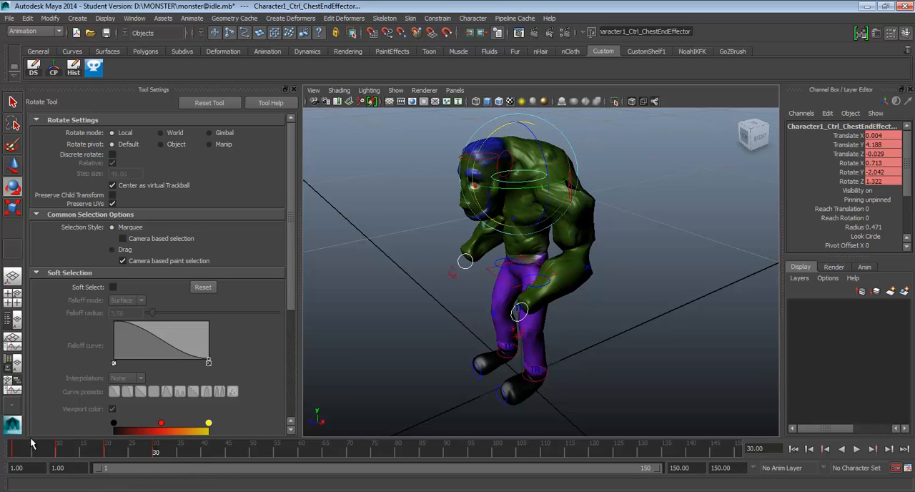
- Tilt the monster's head at a later frame around 40
{"action": "left_click", "coordinate": [14, 452]}
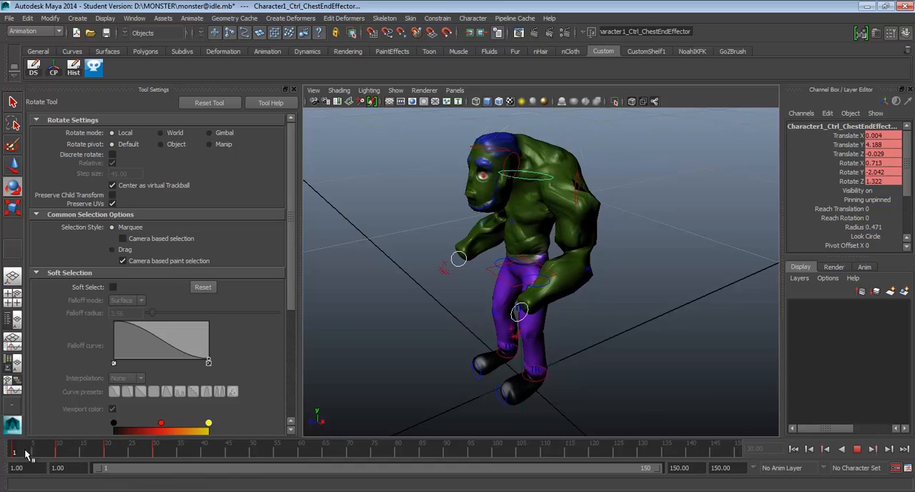
{"action": "left_click", "coordinate": [858, 448]}
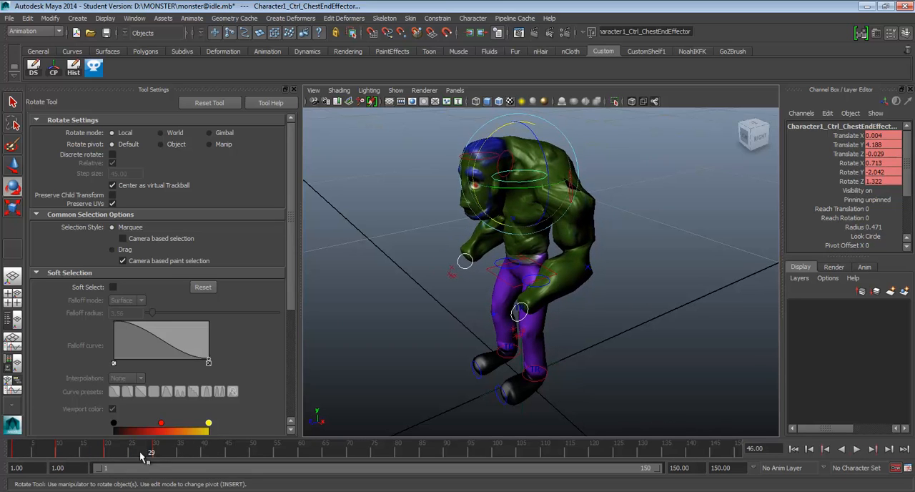
{"action": "left_click_drag", "start_coordinate": [140, 458], "coordinate": [200, 457]}
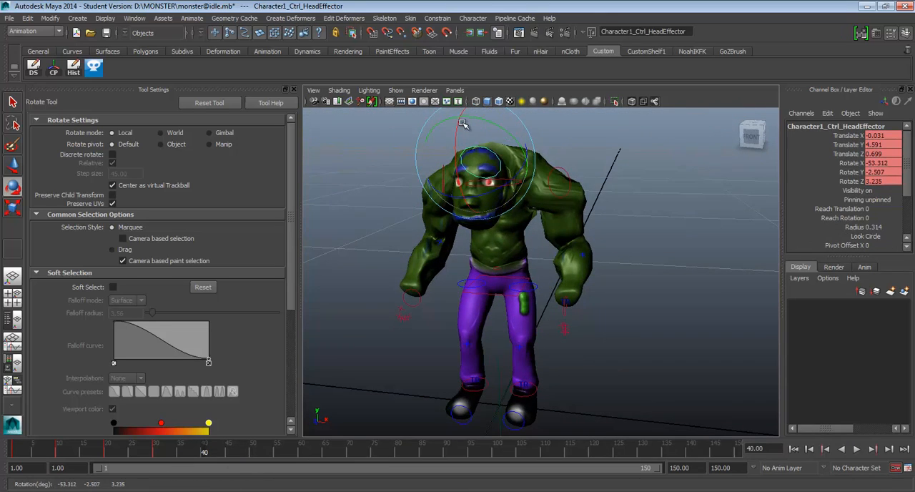
- Rotate the chest control around frame 50 and key the new pose
{"action": "left_click_drag", "start_coordinate": [463, 125], "coordinate": [504, 169]}
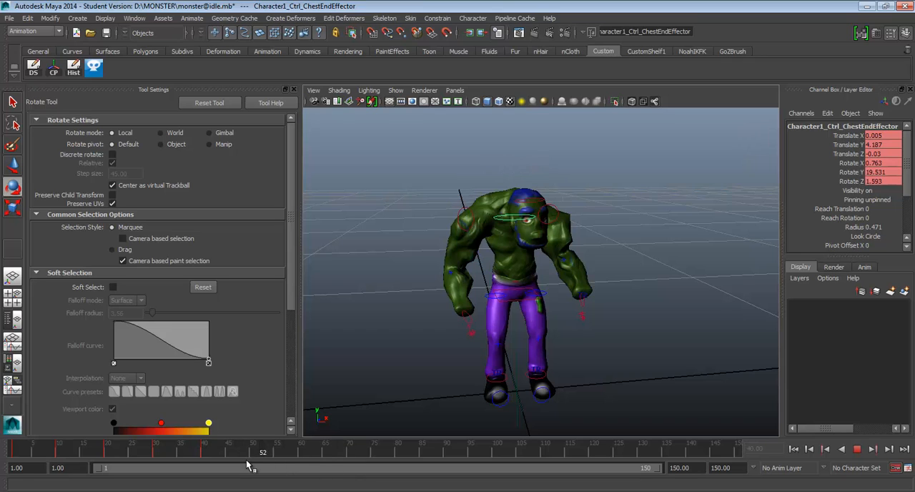
{"action": "left_click", "coordinate": [550, 222]}
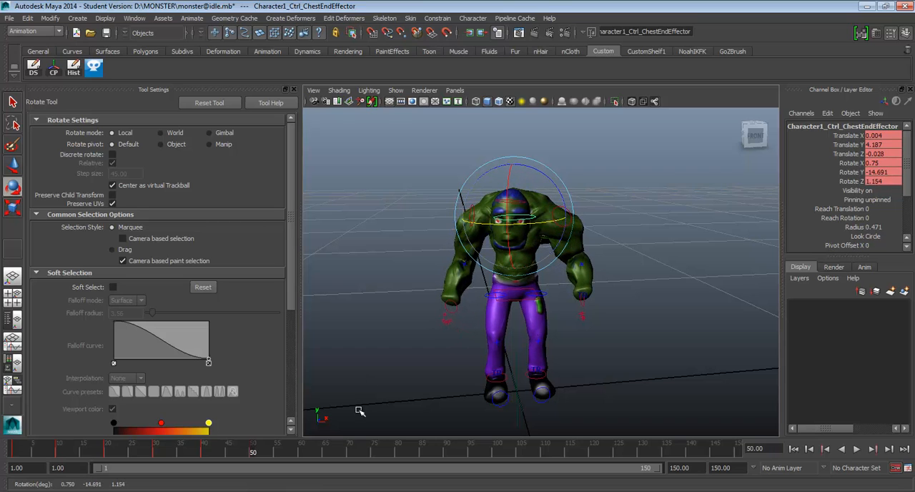
{"action": "left_click", "coordinate": [354, 454]}
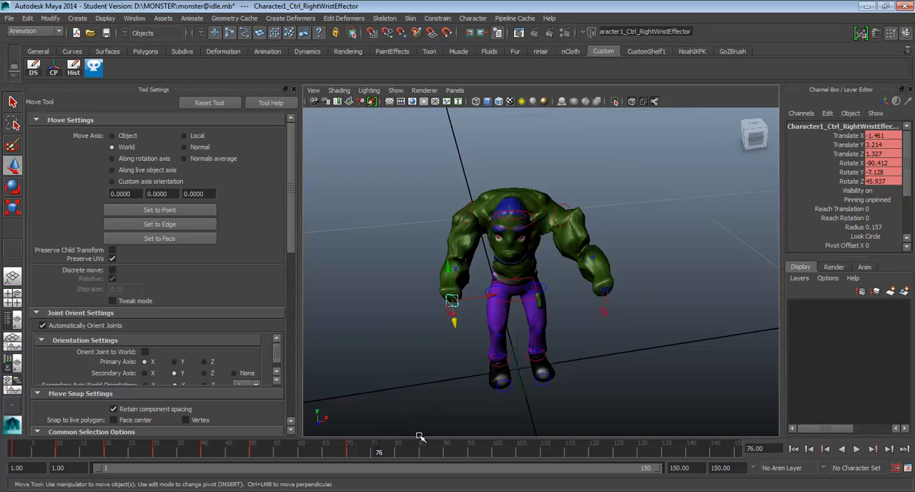
- Push the right hand forward in front of the chest and rotate the right shoulder to follow
{"action": "left_click_drag", "start_coordinate": [452, 299], "coordinate": [466, 293]}
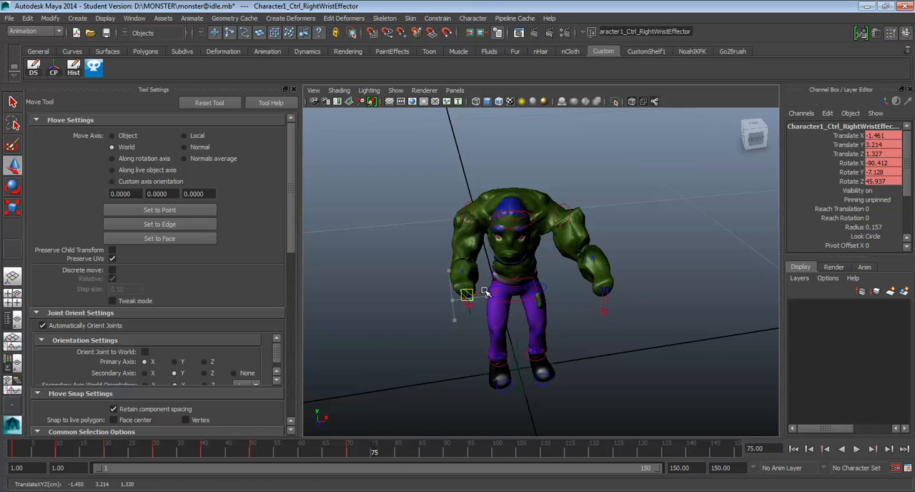
{"action": "left_click_drag", "start_coordinate": [466, 293], "coordinate": [559, 232]}
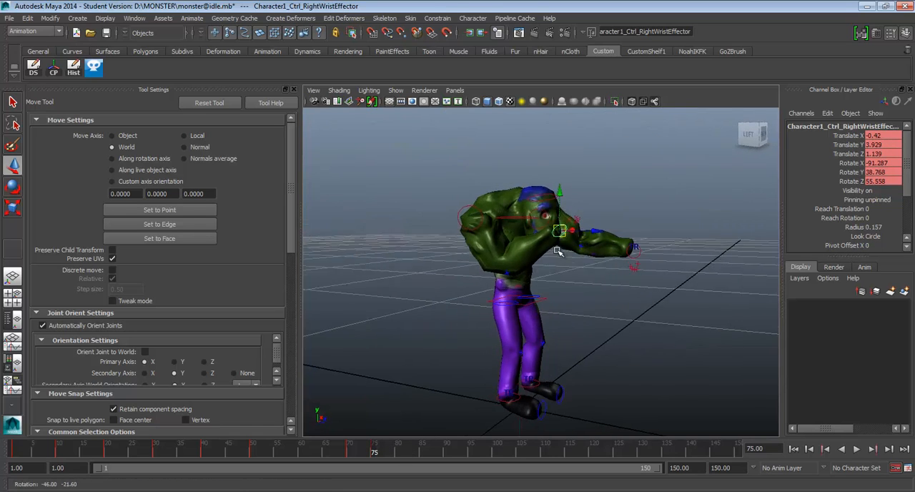
{"action": "left_click_drag", "start_coordinate": [560, 230], "coordinate": [560, 271]}
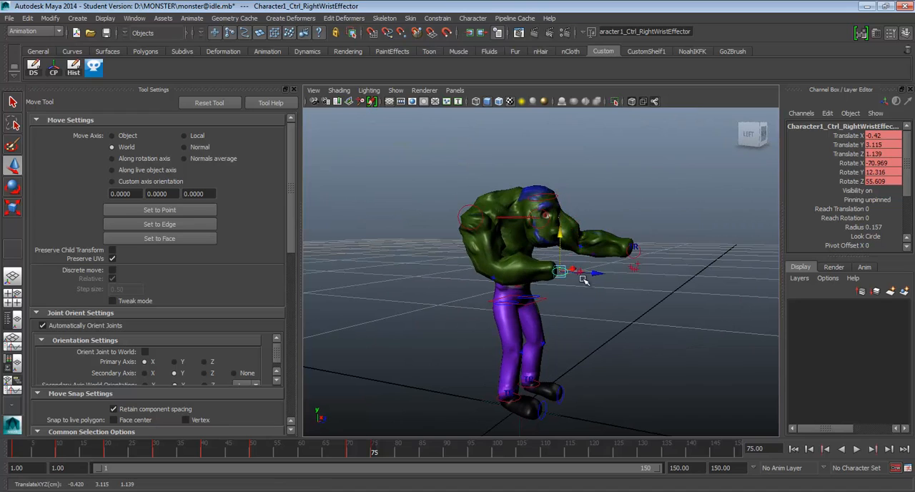
{"action": "left_click_drag", "start_coordinate": [561, 270], "coordinate": [522, 232]}
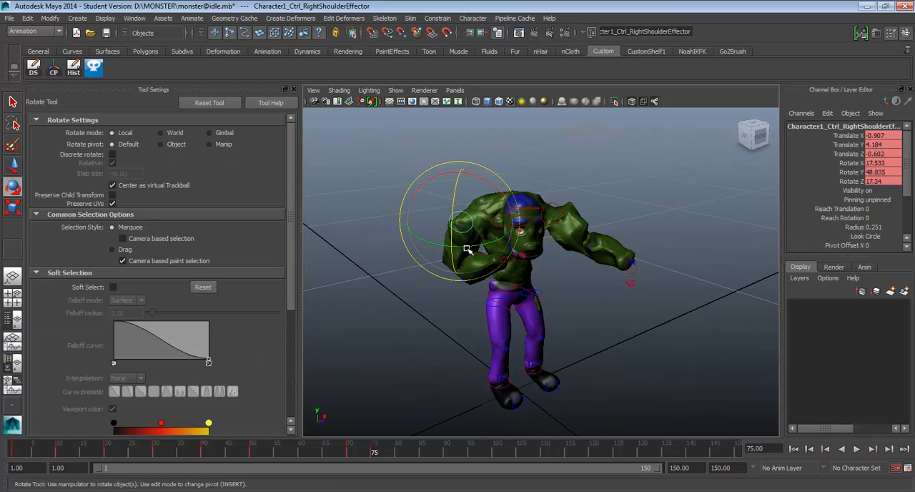
- Bring the left hand forward and in toward the chest
{"action": "left_click_drag", "start_coordinate": [469, 250], "coordinate": [500, 212]}
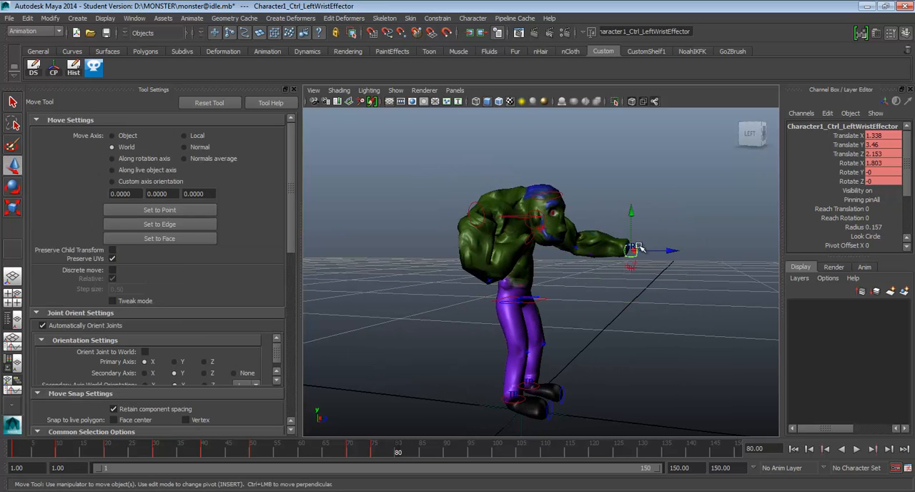
{"action": "left_click_drag", "start_coordinate": [632, 250], "coordinate": [586, 214]}
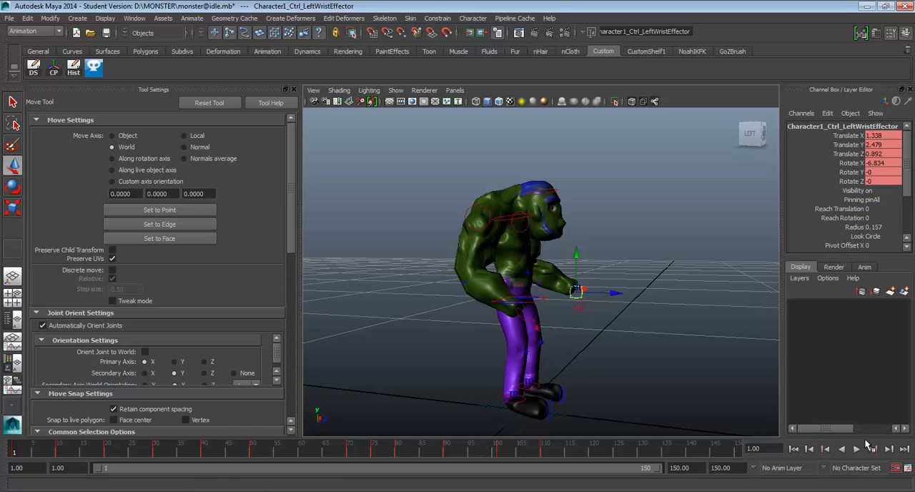
- Play back the idle animation to review it, then stop
{"action": "left_click", "coordinate": [856, 449]}
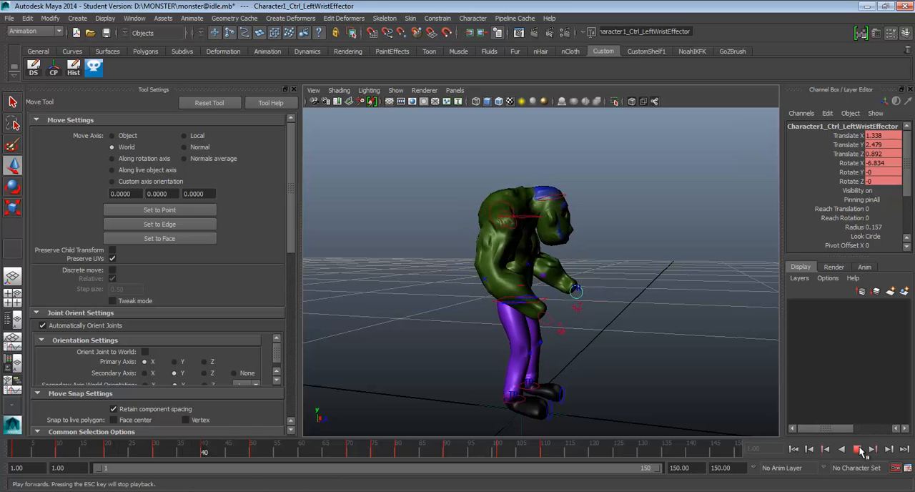
{"action": "left_click", "coordinate": [857, 449]}
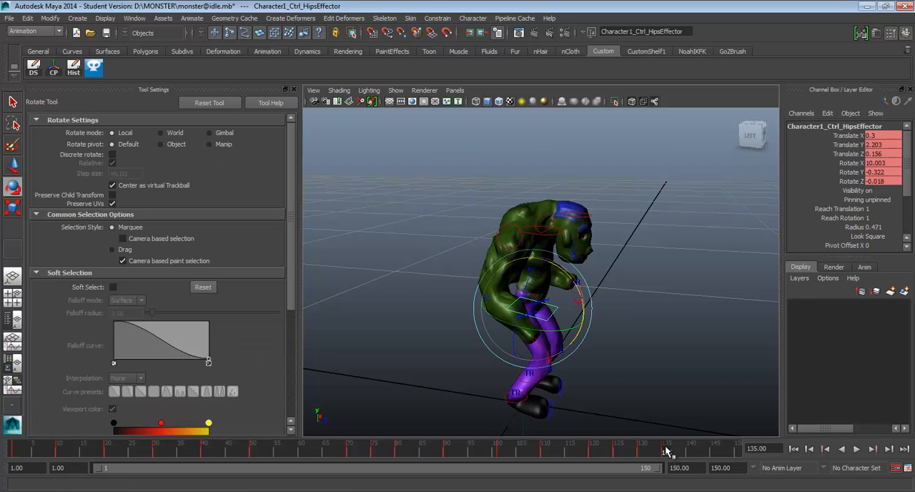
- Key the rotated hip pose near frame 135 and at the final frame 150
{"action": "left_click", "coordinate": [855, 448]}
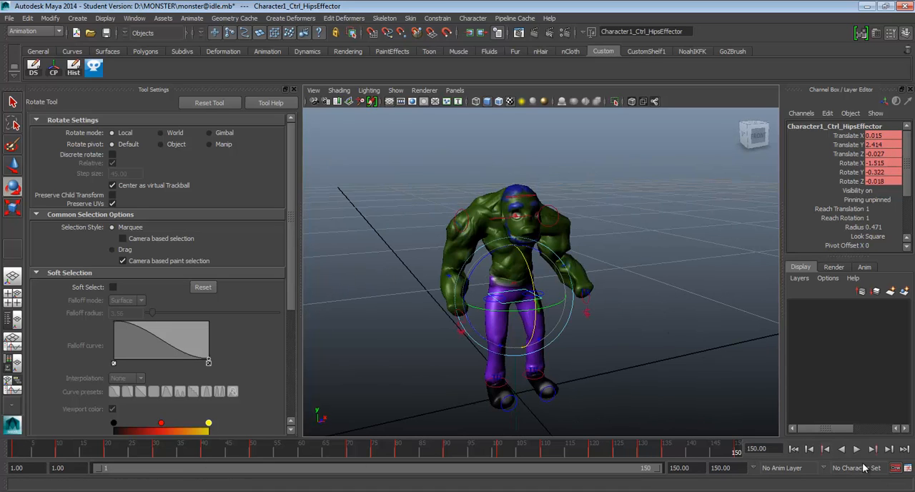
{"action": "left_click", "coordinate": [856, 449]}
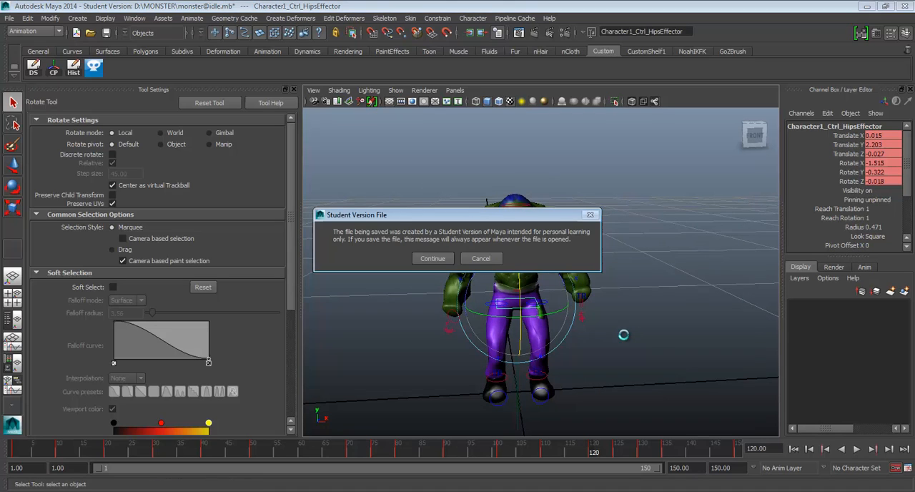
{"action": "left_click", "coordinate": [432, 258]}
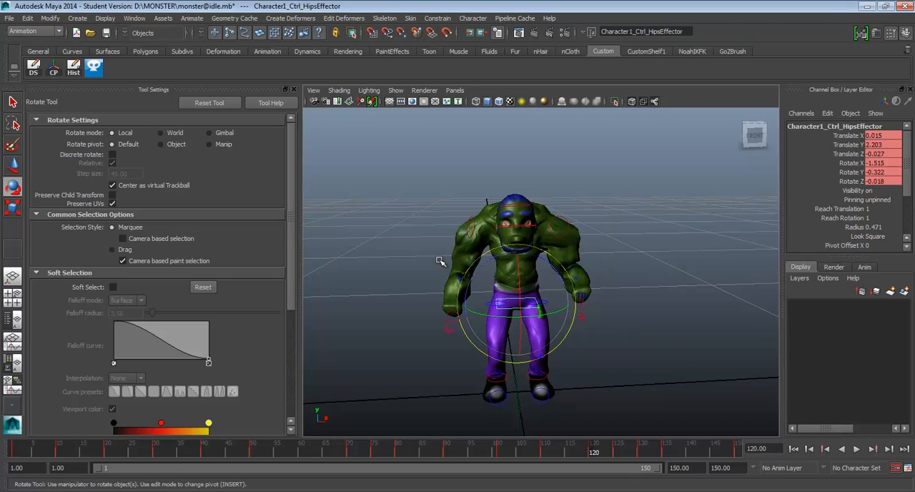